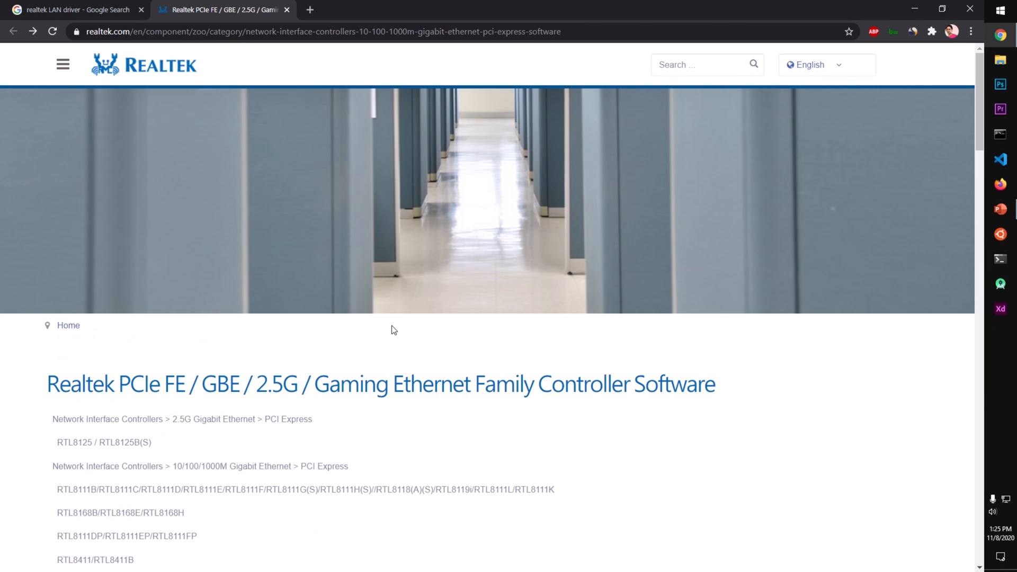
mouse_move(241, 145)
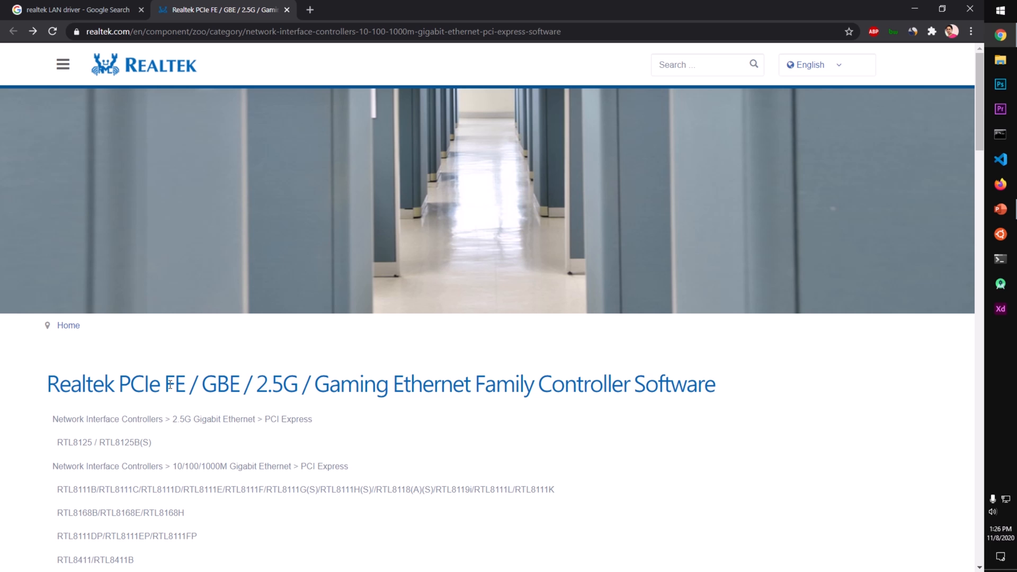
mouse_move(487, 564)
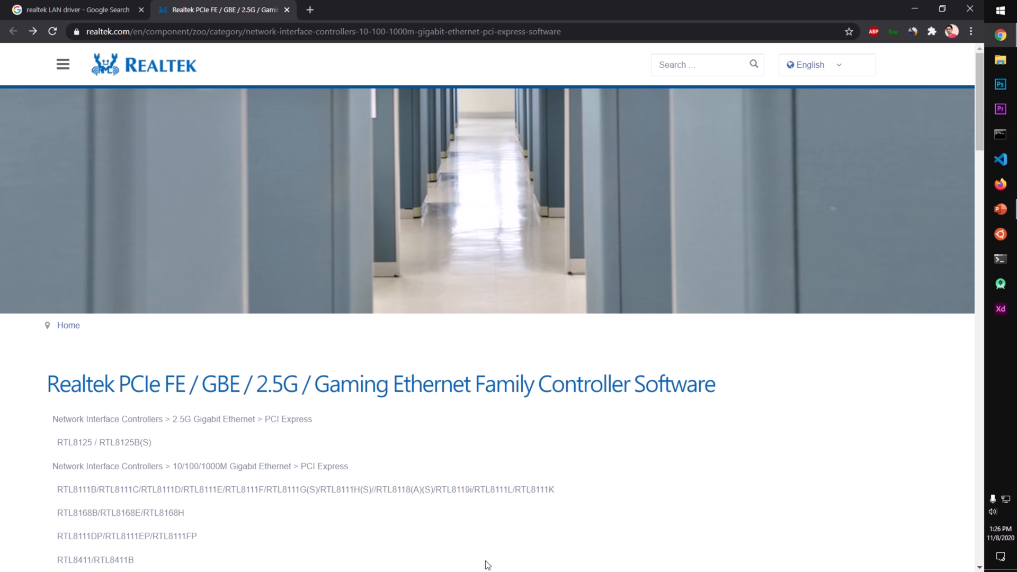
- Scroll down through the PCIe Ethernet controller driver download tables
scroll("down", 3)
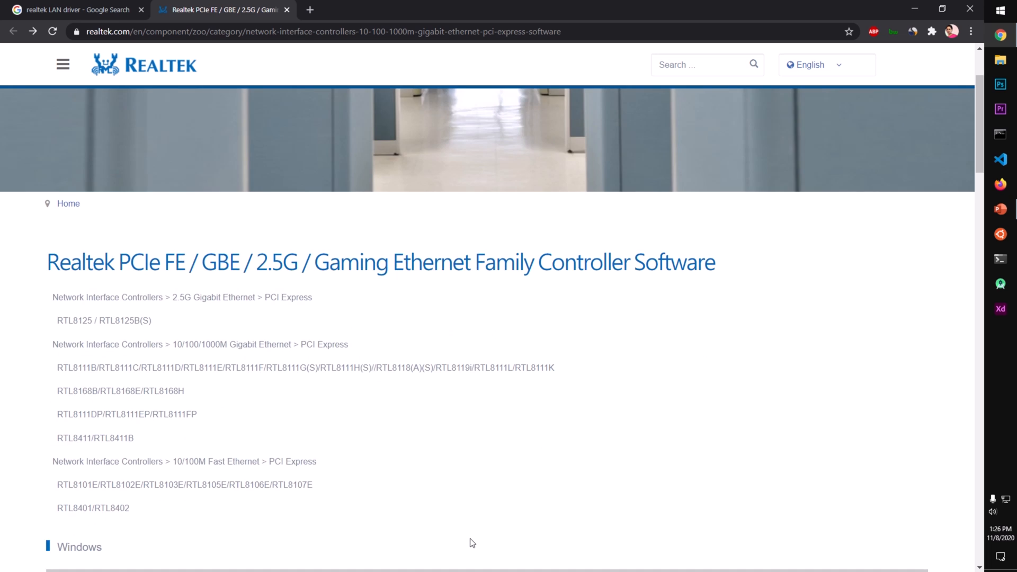
scroll("down", 3)
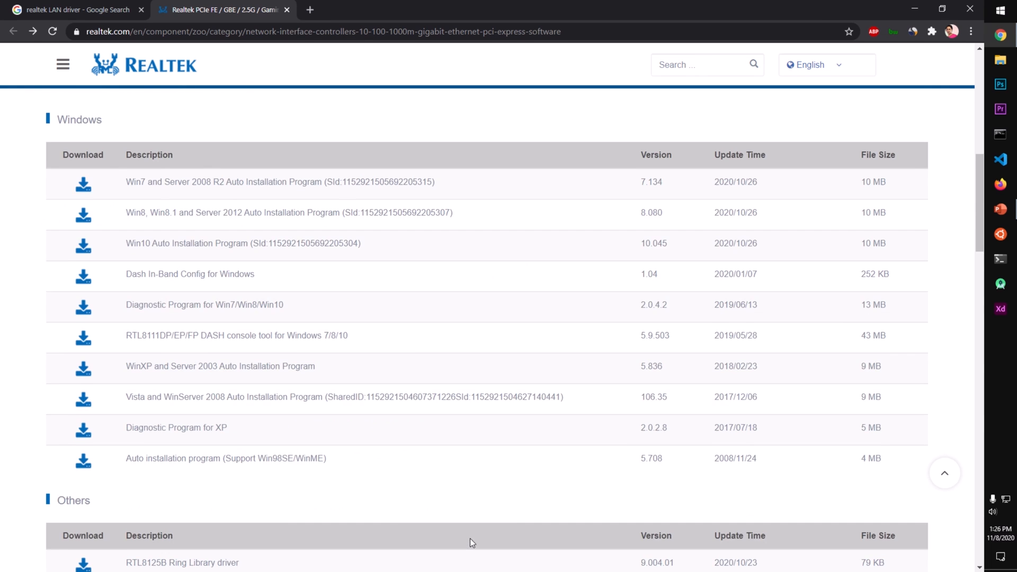
scroll("down", 3)
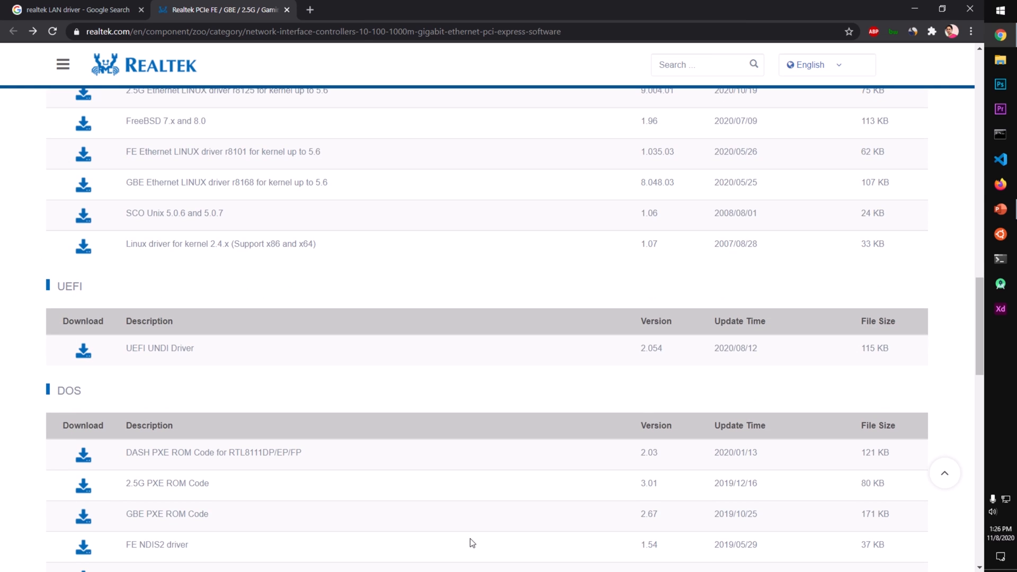
scroll("down", 3)
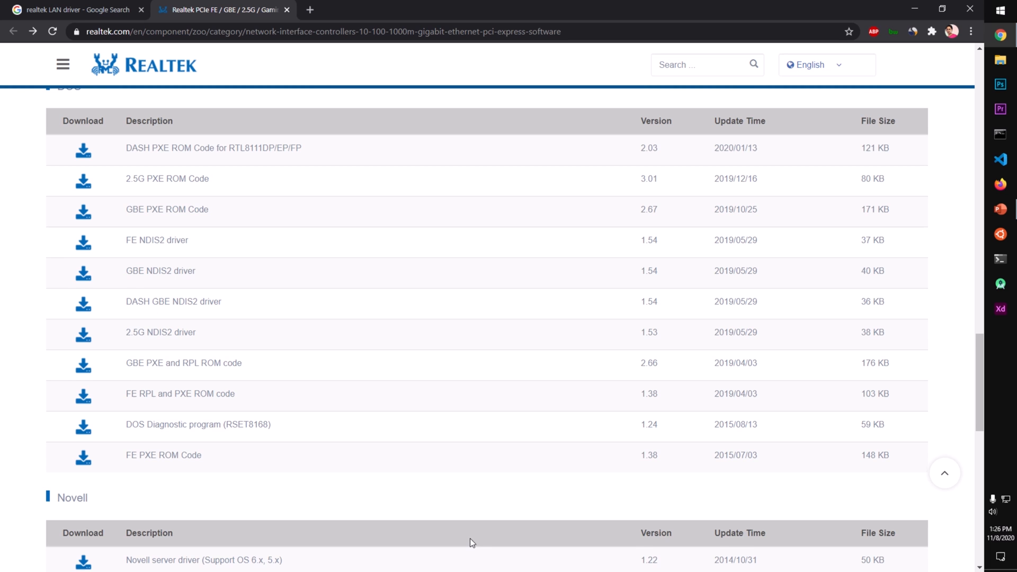
scroll("down", 3)
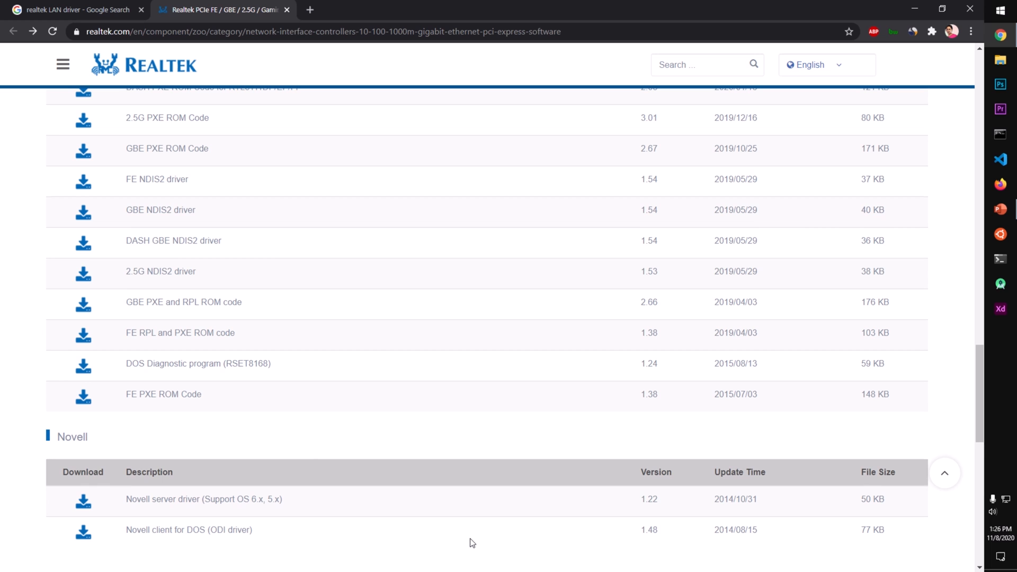
mouse_move(293, 446)
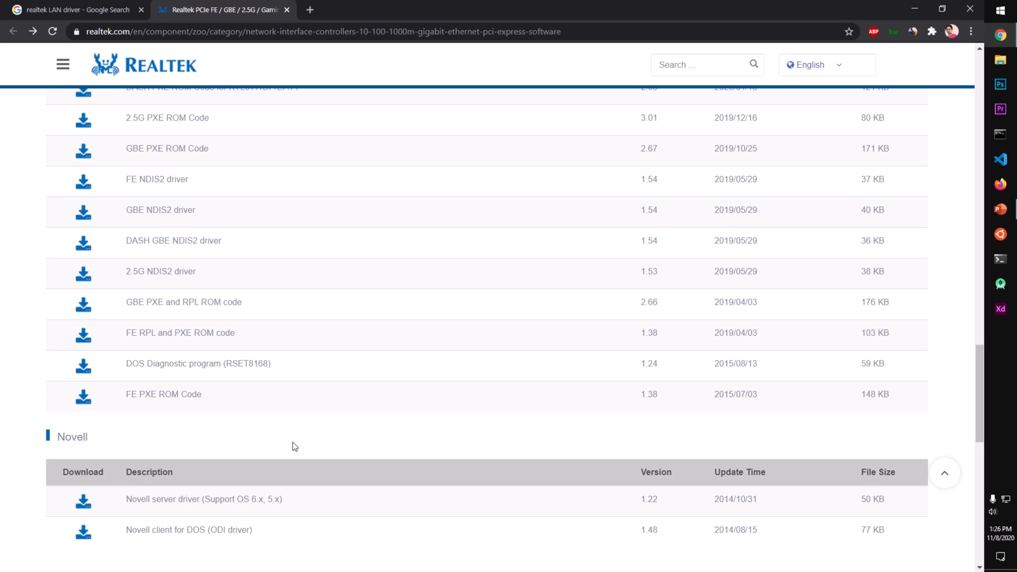
scroll("down", 3)
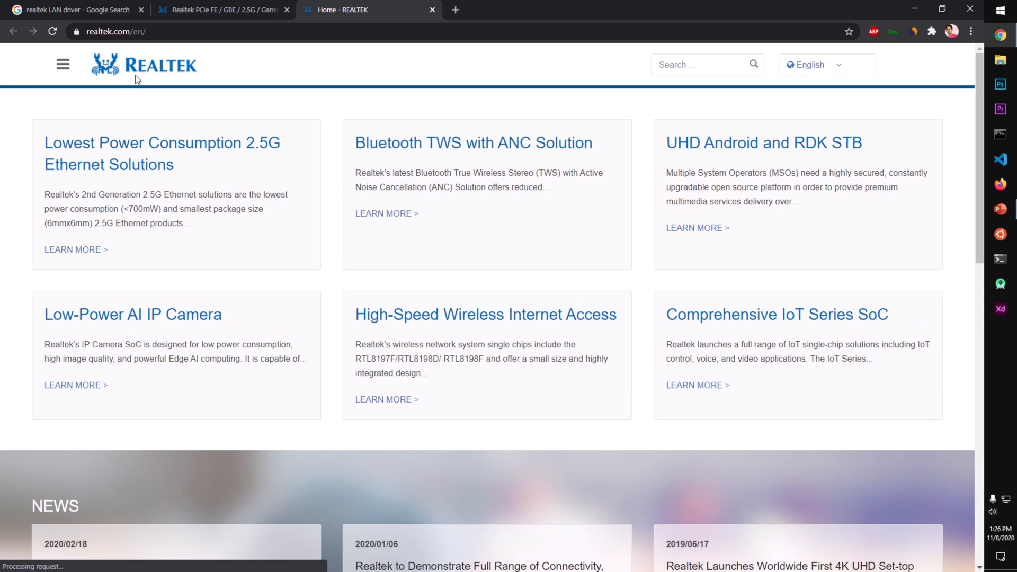
- Navigate via the site menu's Downloads section to the Communications Network ICs page
left_click(63, 65)
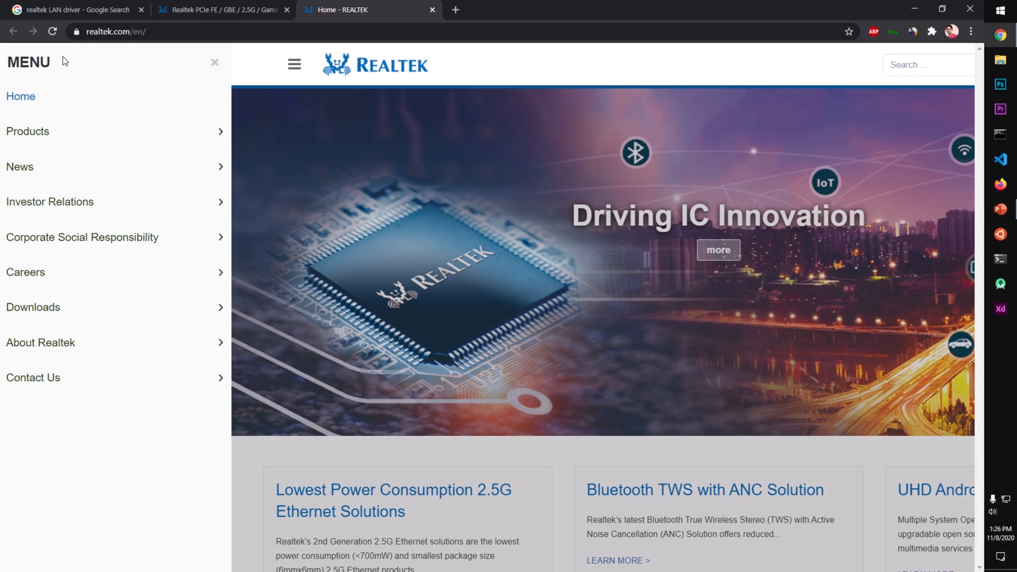
left_click(33, 307)
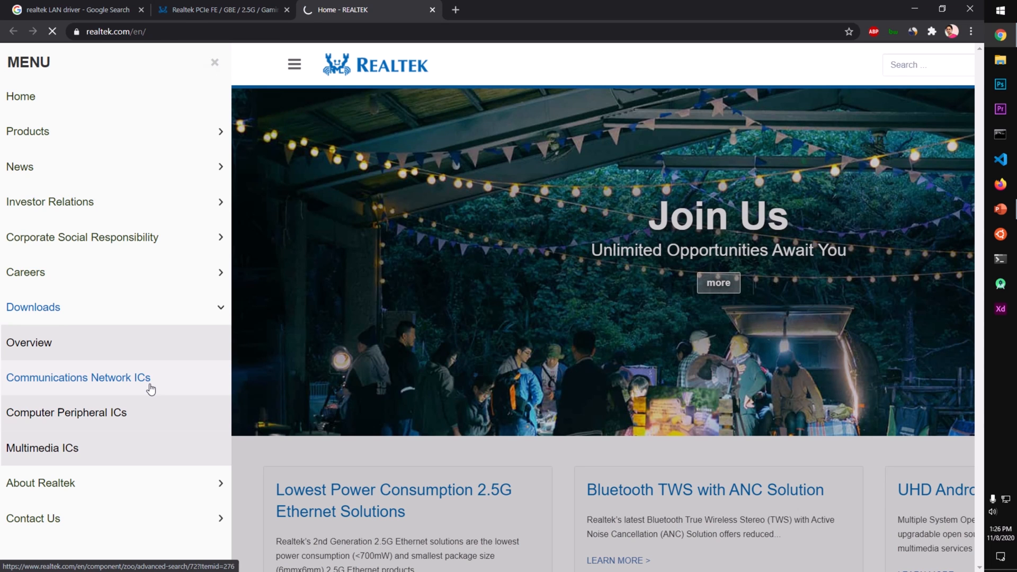
left_click(77, 377)
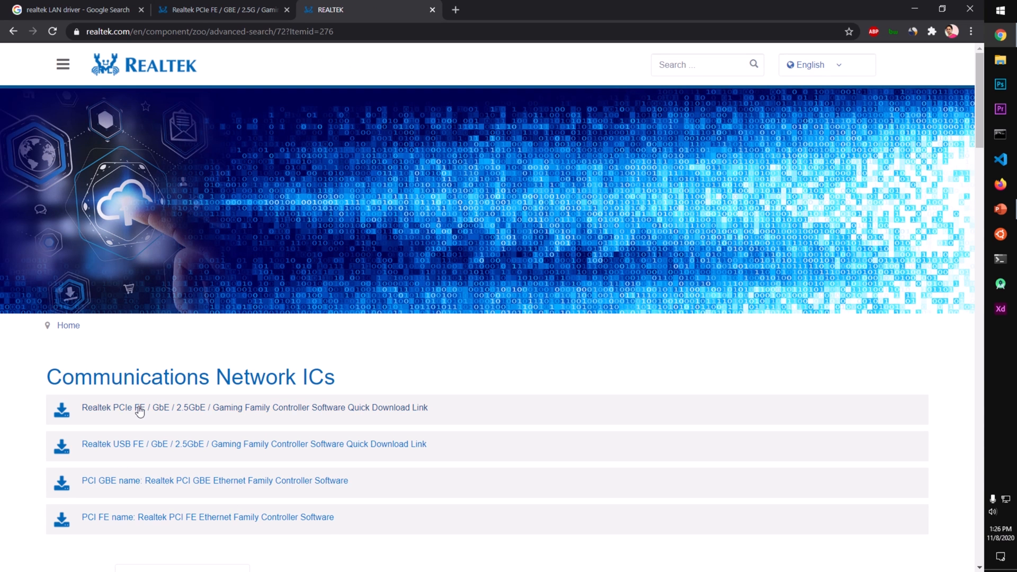
mouse_move(287, 413)
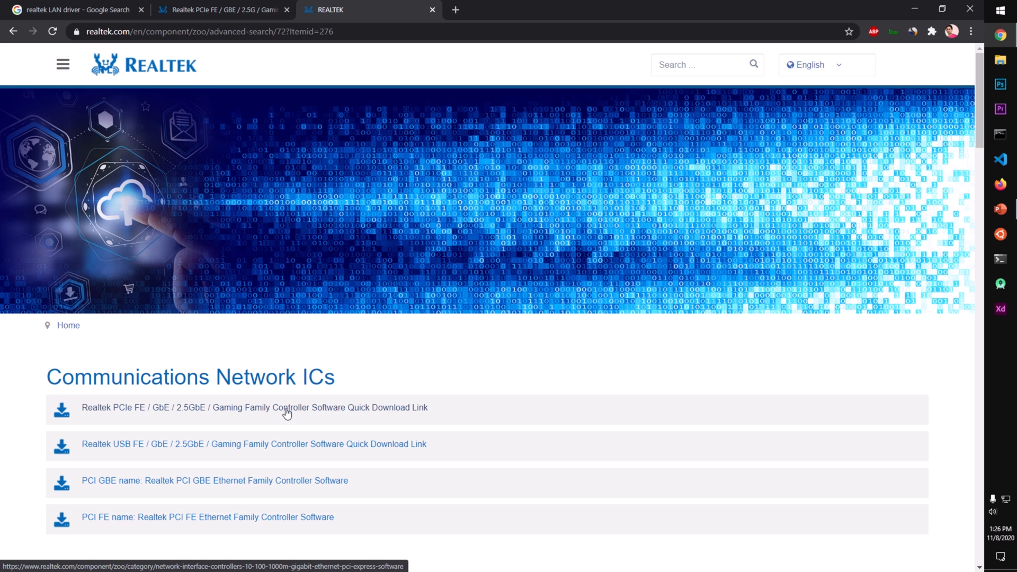
mouse_move(996, 518)
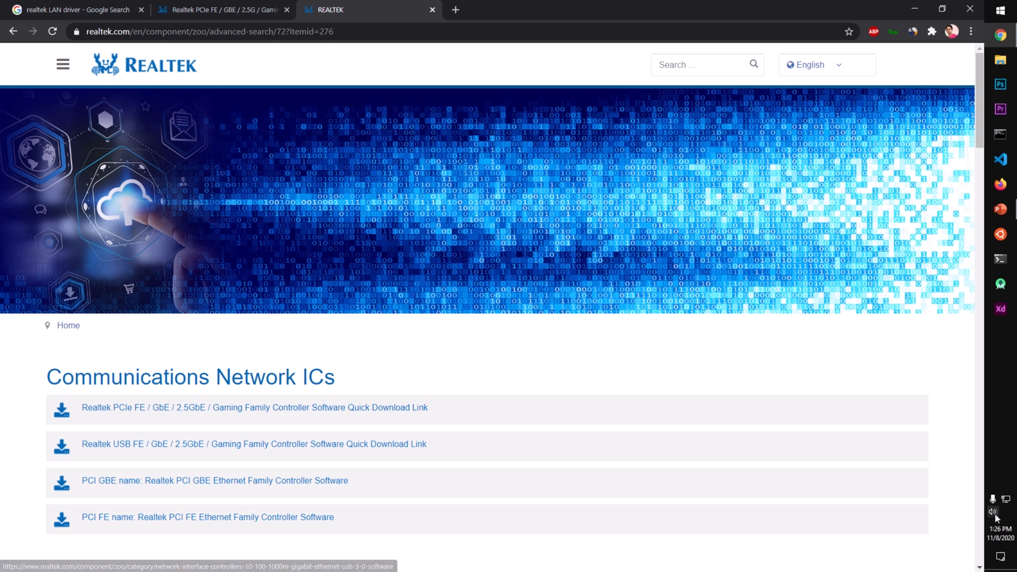
scroll("down", 3)
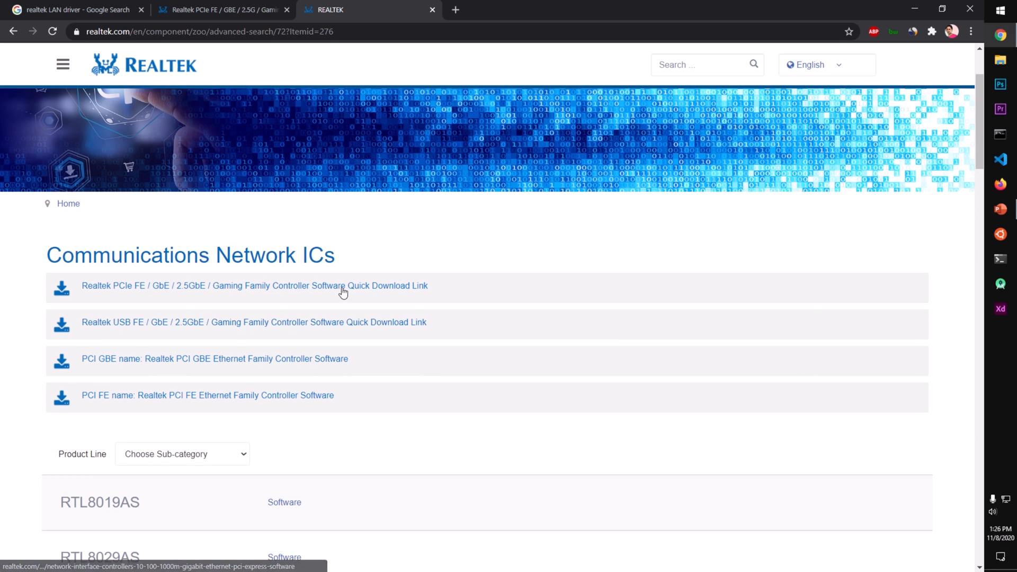
mouse_move(273, 361)
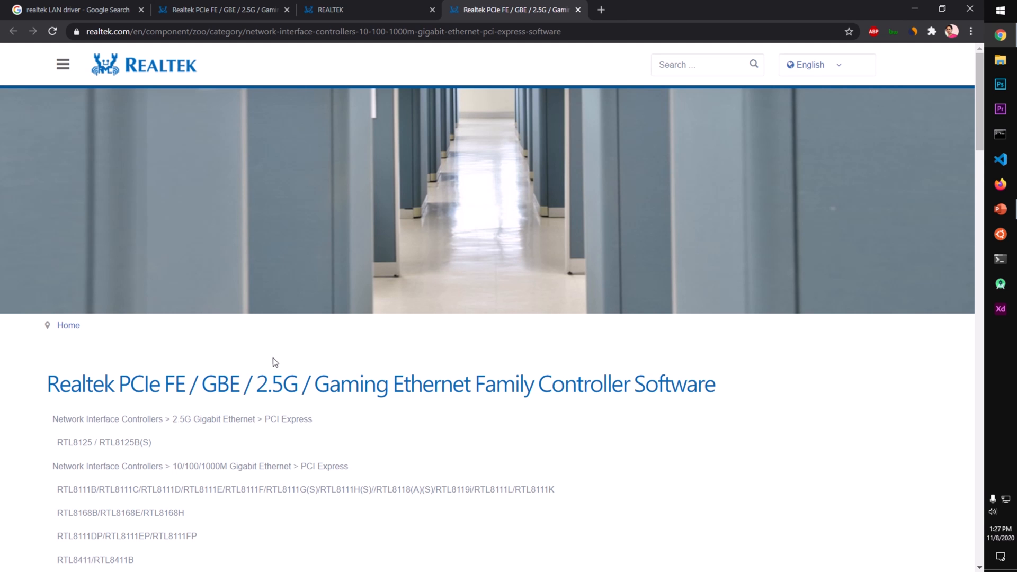
- Close the Communications Network ICs tab, leaving the PCIe controller software page
scroll("down", 3)
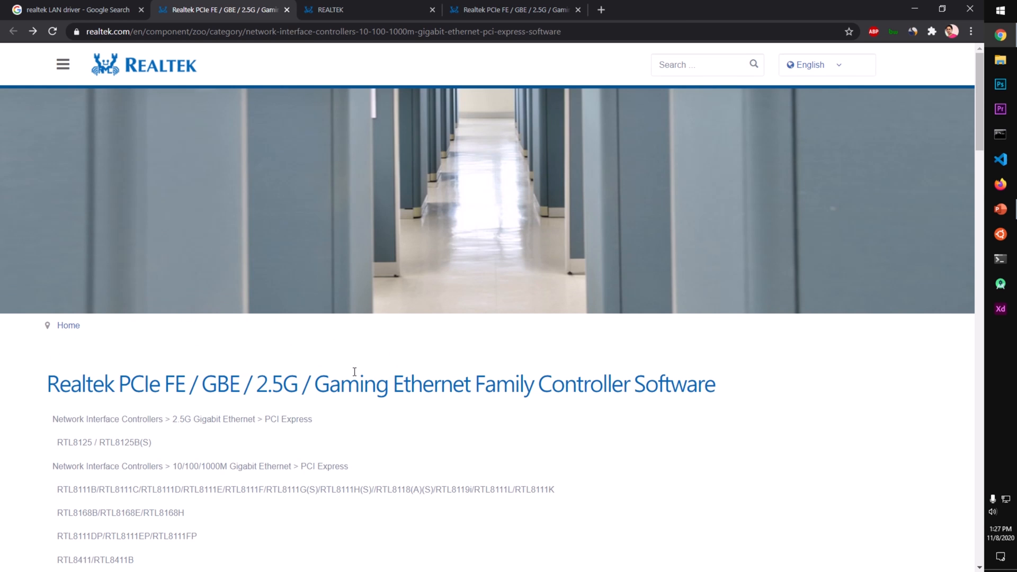
left_click_drag(302, 384, 533, 383)
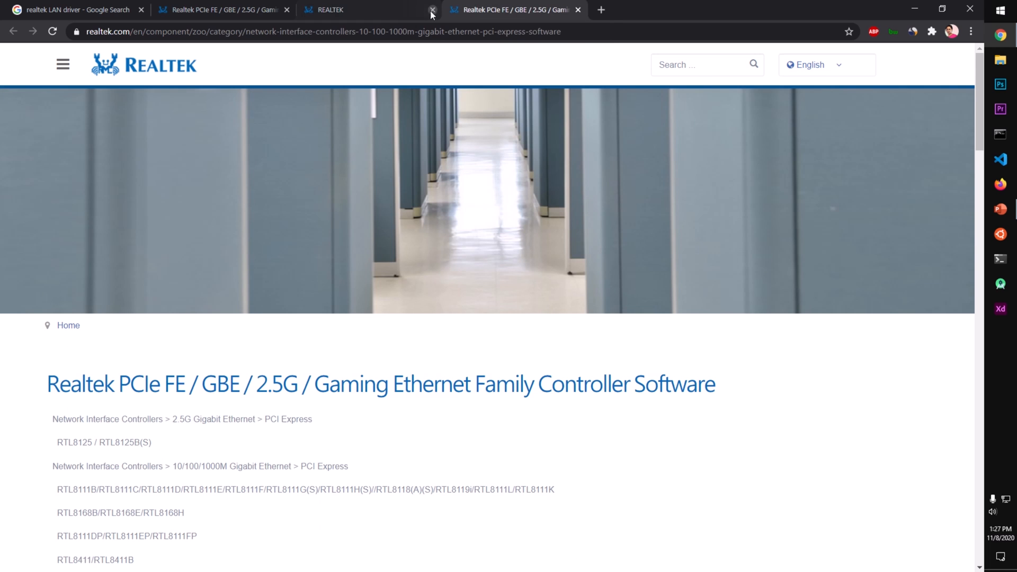
left_click(432, 10)
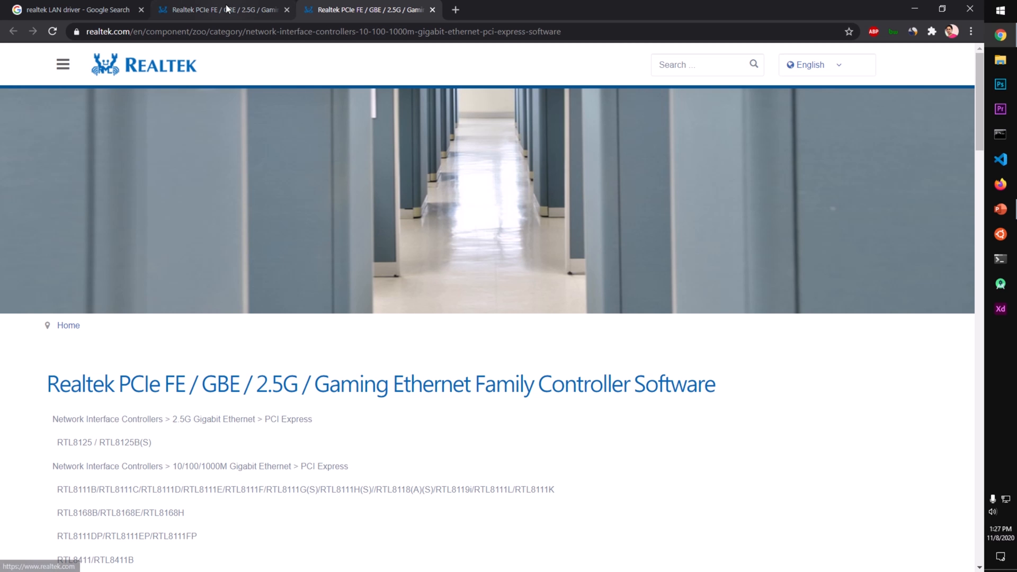
- Scroll the PCIe GBE software page down to the Windows driver download table
scroll("down", 3)
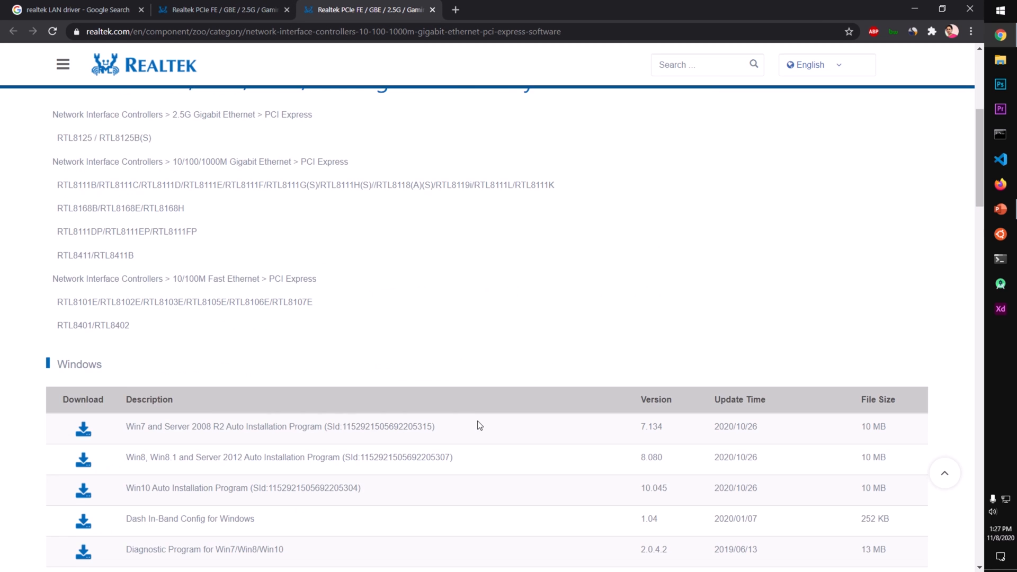
scroll("down", 3)
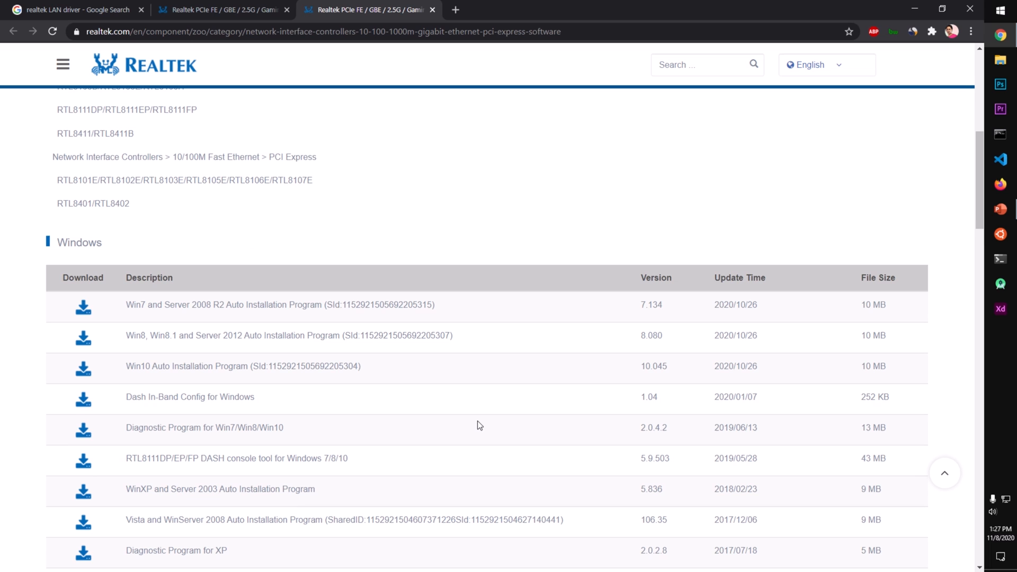
mouse_move(280, 351)
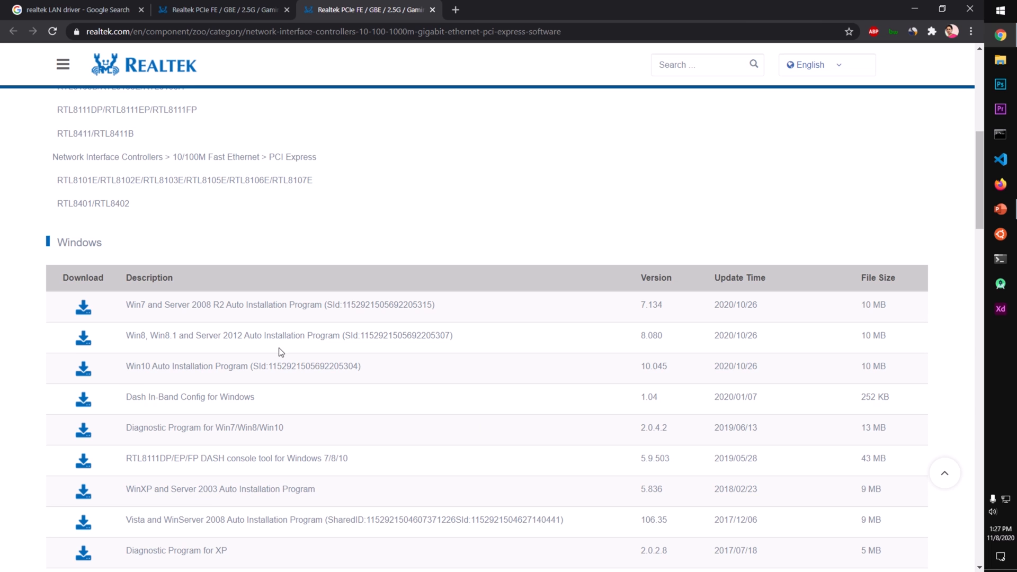
mouse_move(155, 317)
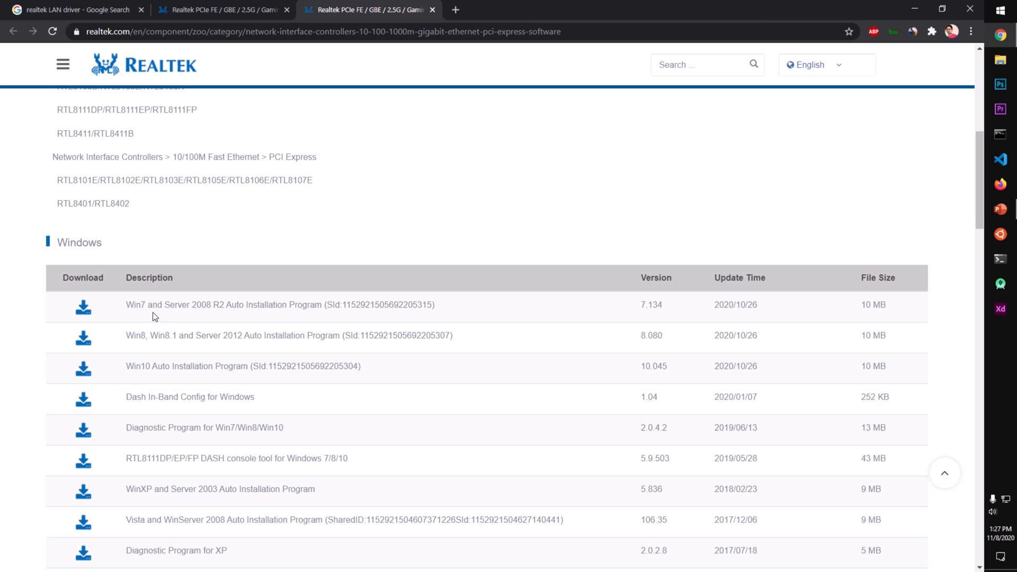
mouse_move(134, 340)
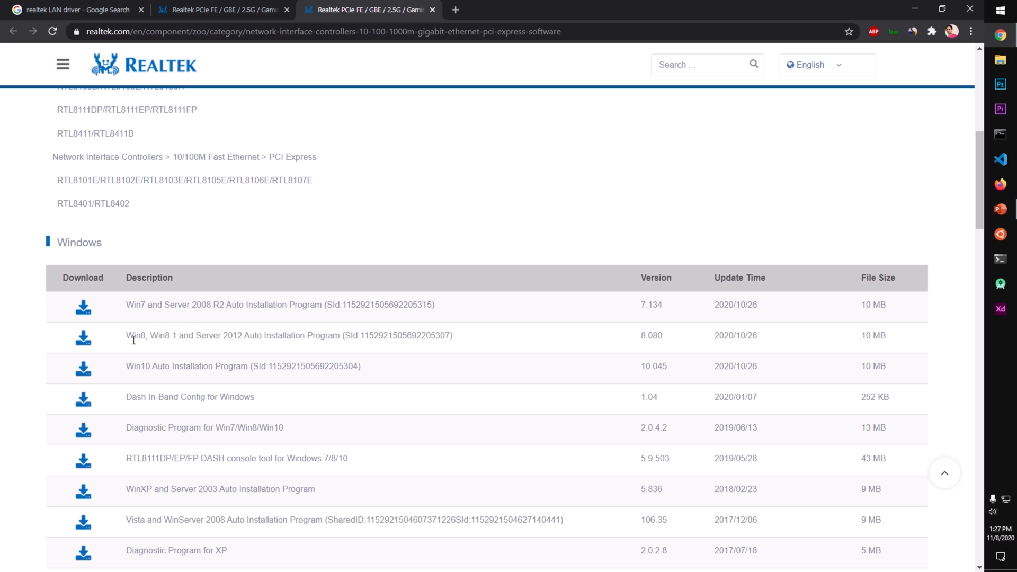
mouse_move(228, 350)
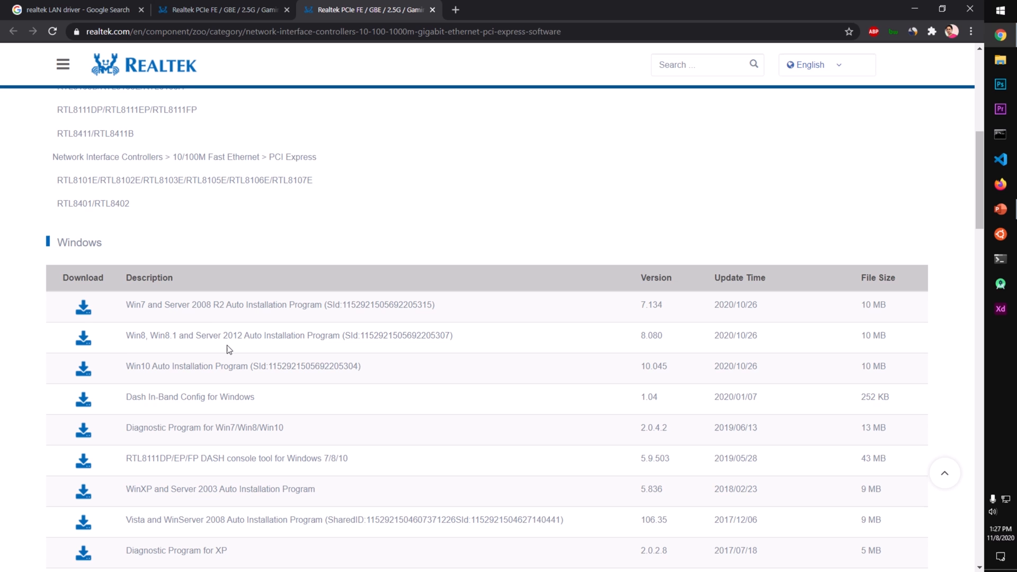
mouse_move(137, 370)
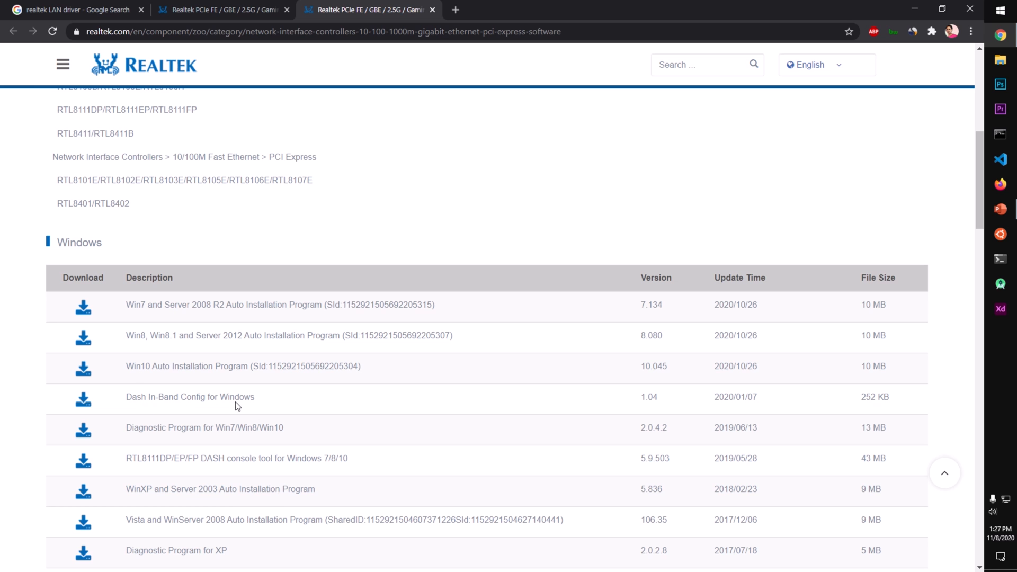
mouse_move(193, 444)
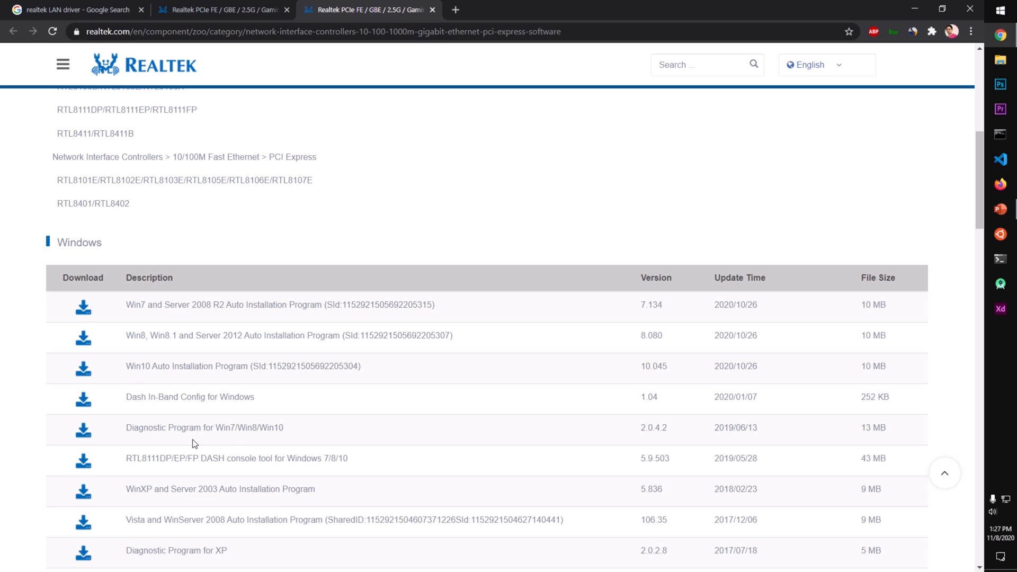
mouse_move(478, 472)
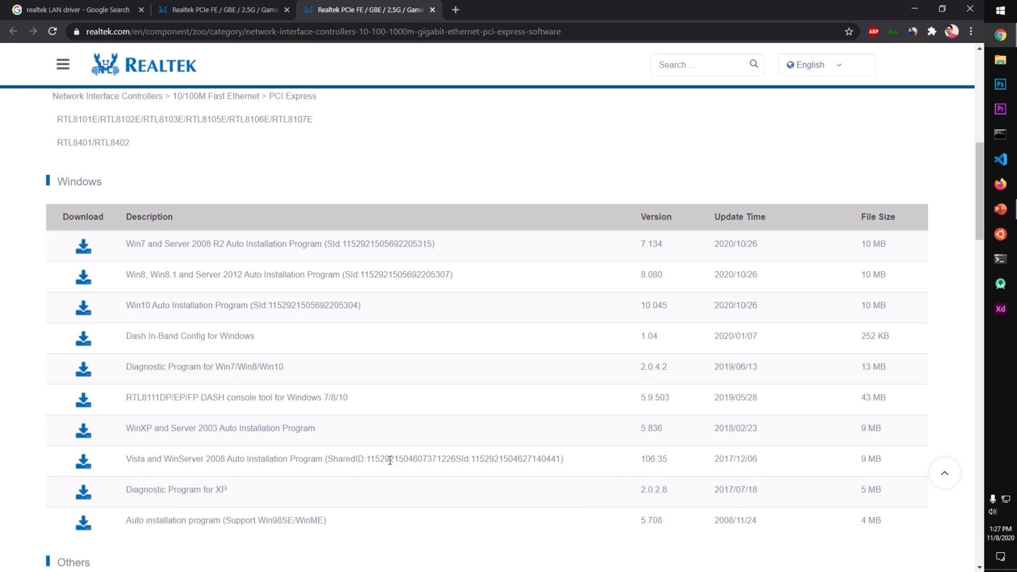
mouse_move(215, 438)
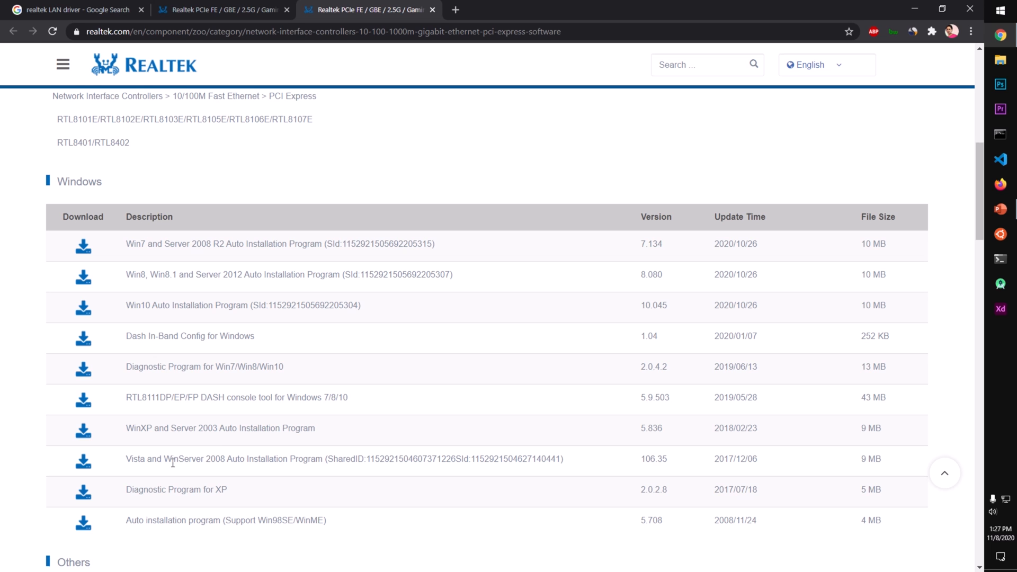
mouse_move(229, 468)
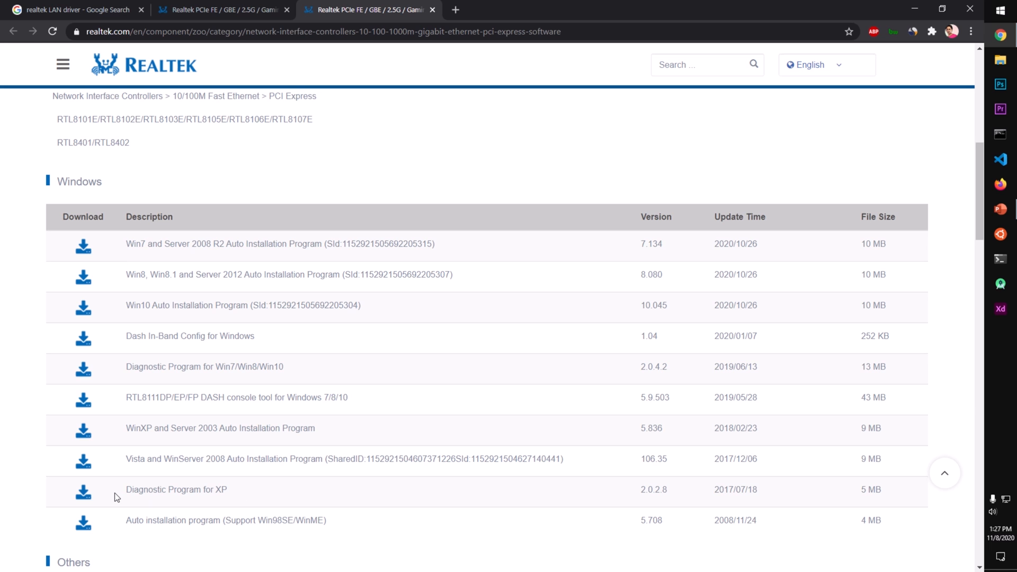
mouse_move(246, 500)
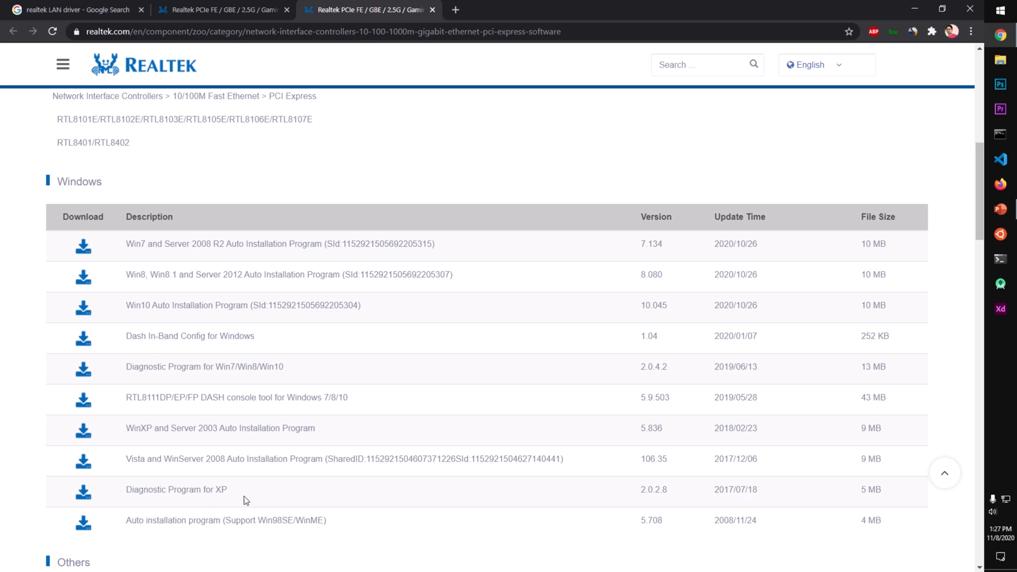
mouse_move(181, 529)
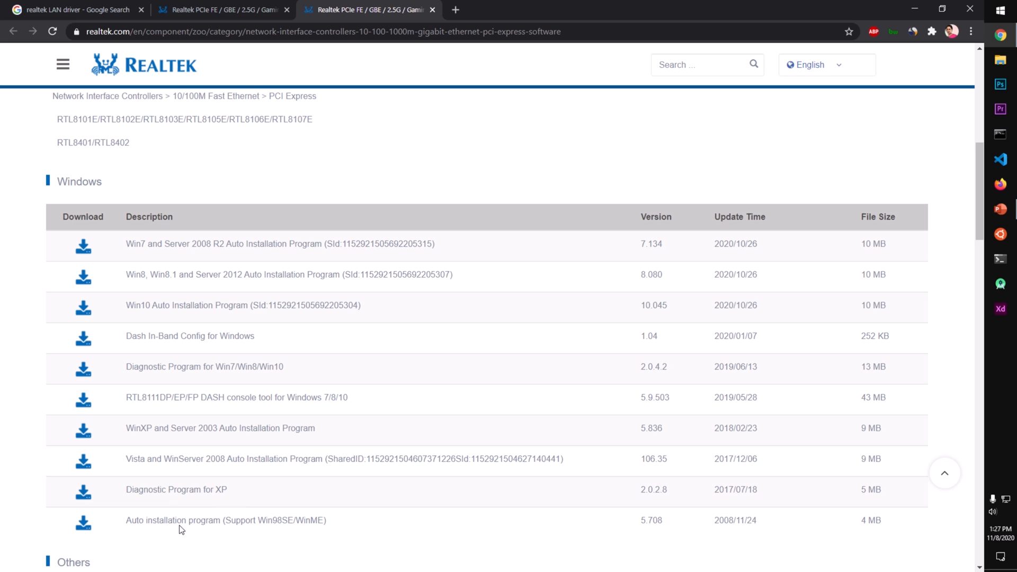
mouse_move(269, 530)
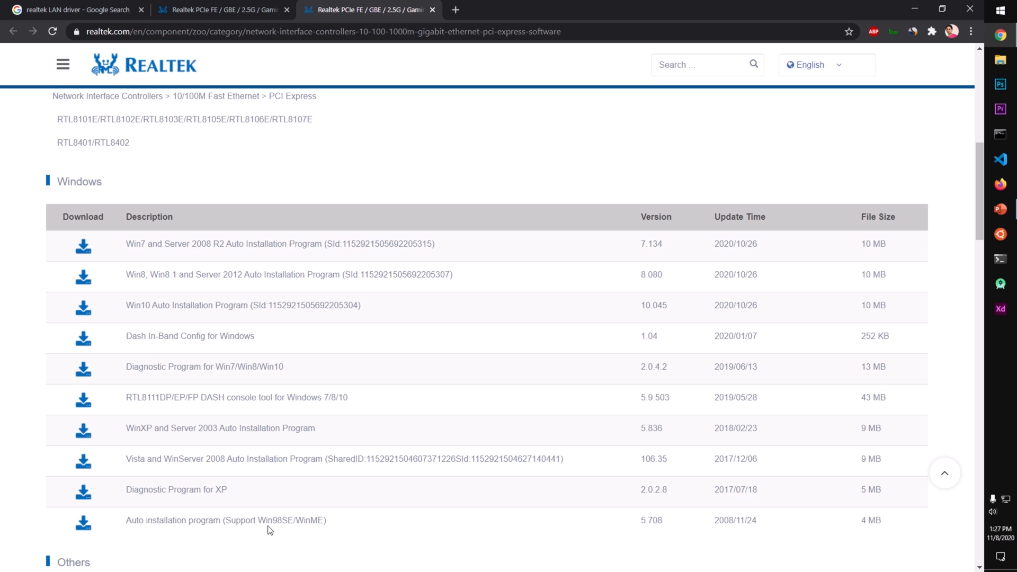
- Scroll through the Others, Unix, UEFI, DOS and Novell tables and back to Windows
scroll("down", 3)
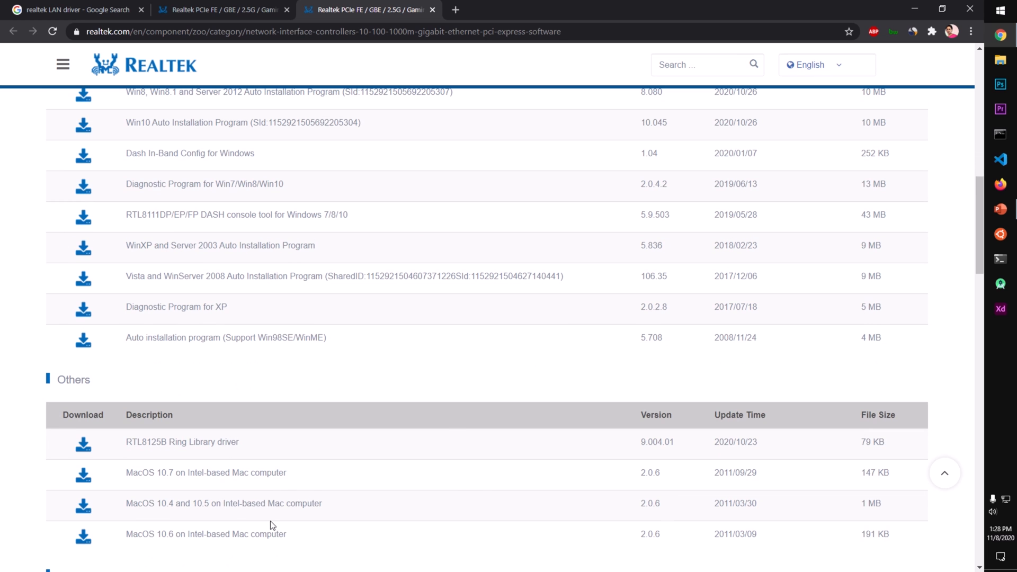
scroll("down", 3)
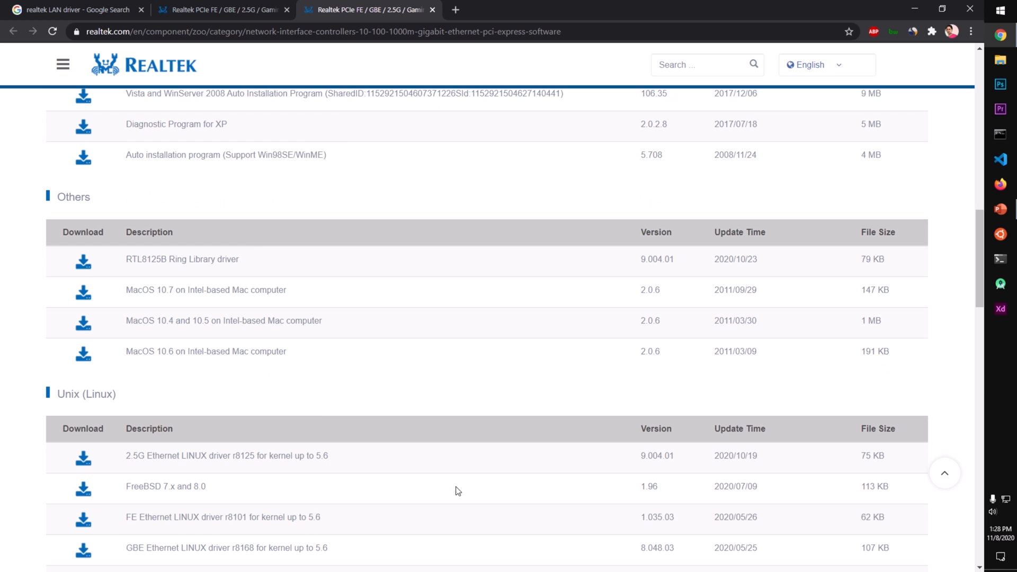
scroll("down", 3)
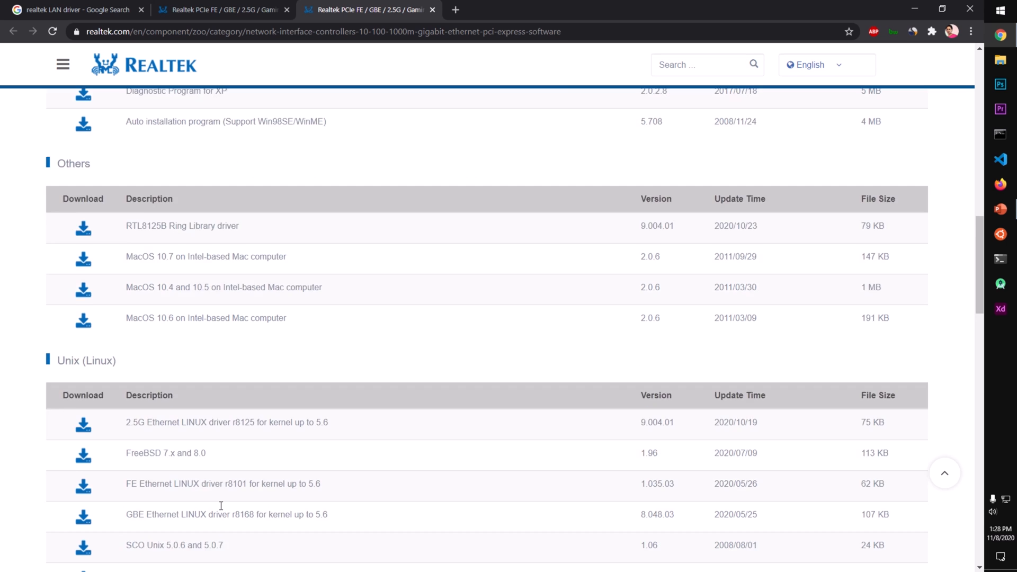
scroll("down", 3)
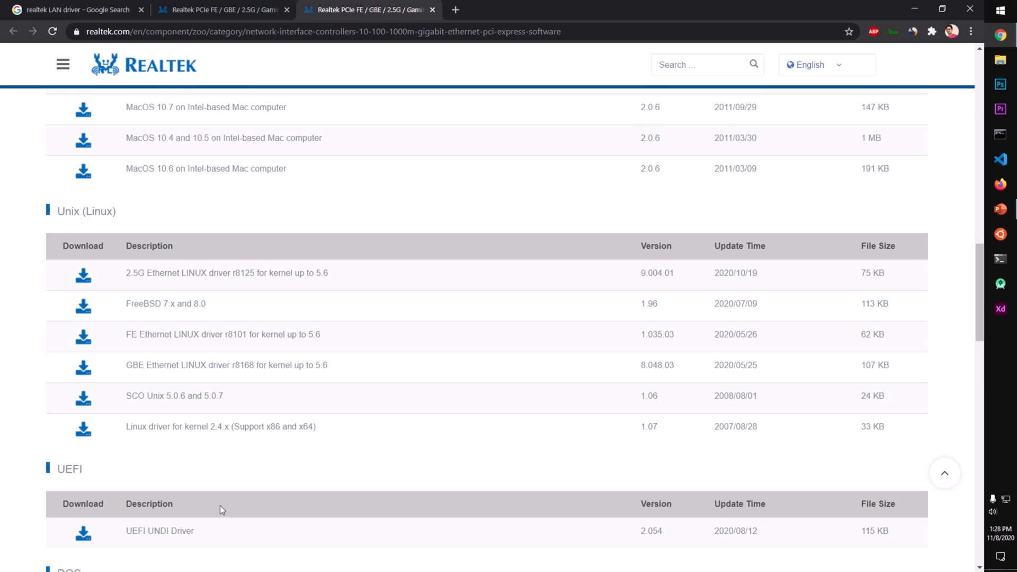
scroll("down", 3)
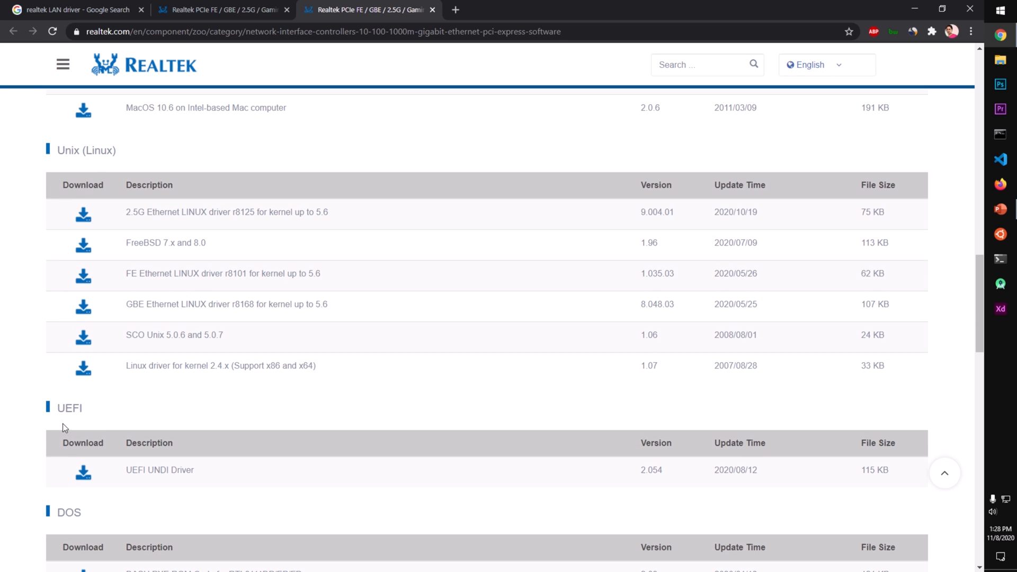
scroll("down", 3)
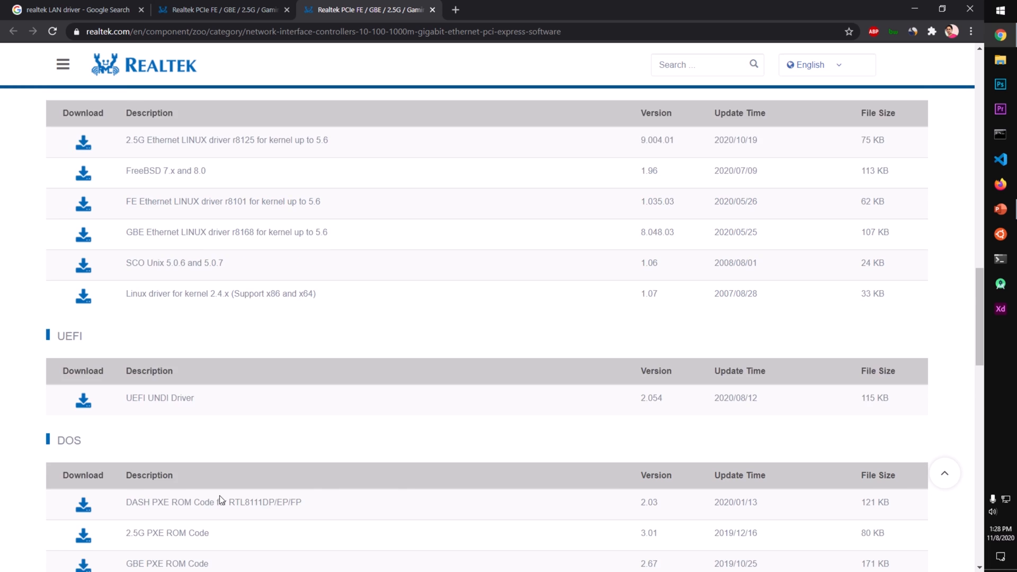
scroll("down", 3)
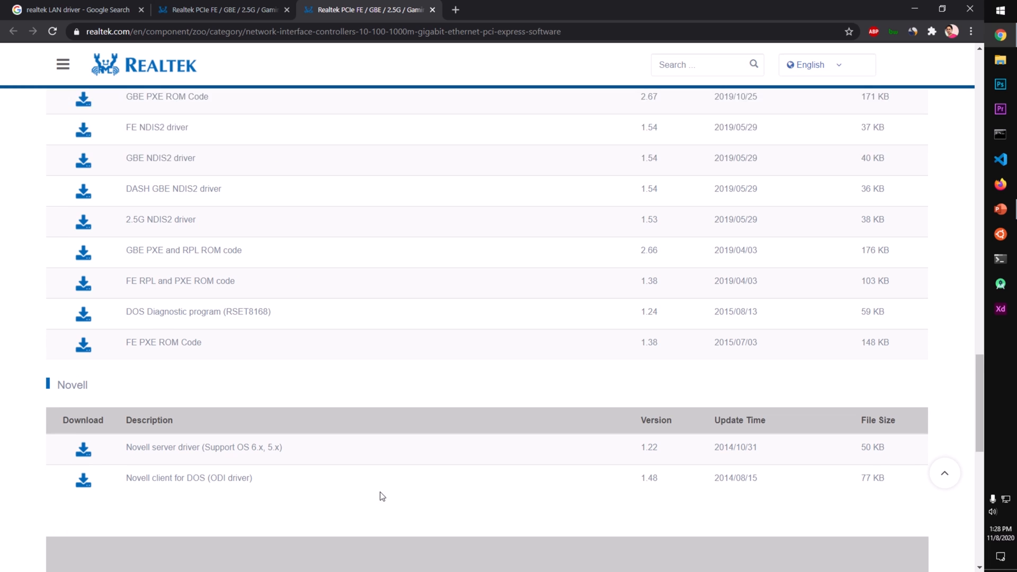
scroll("down", 3)
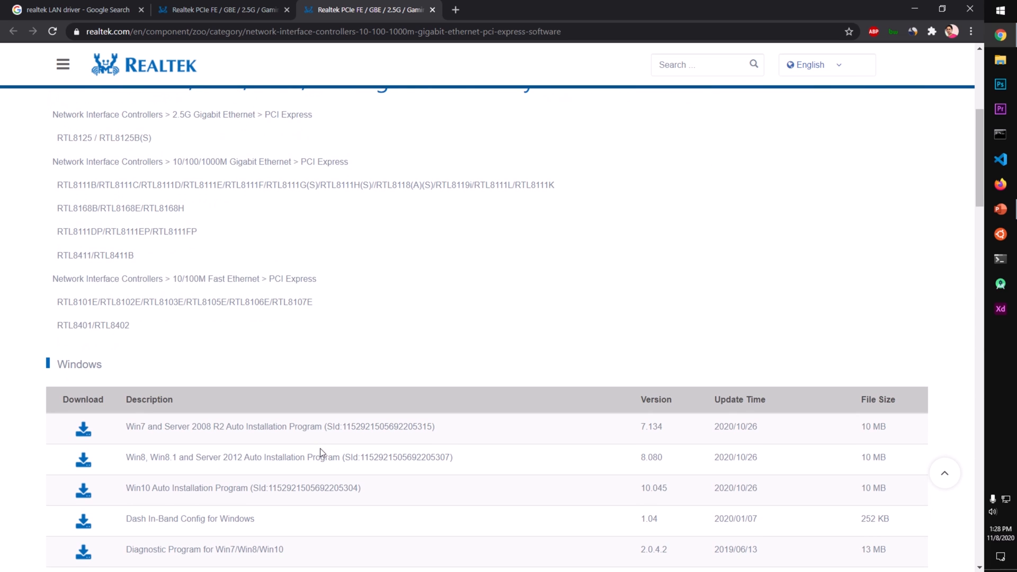
scroll("down", 3)
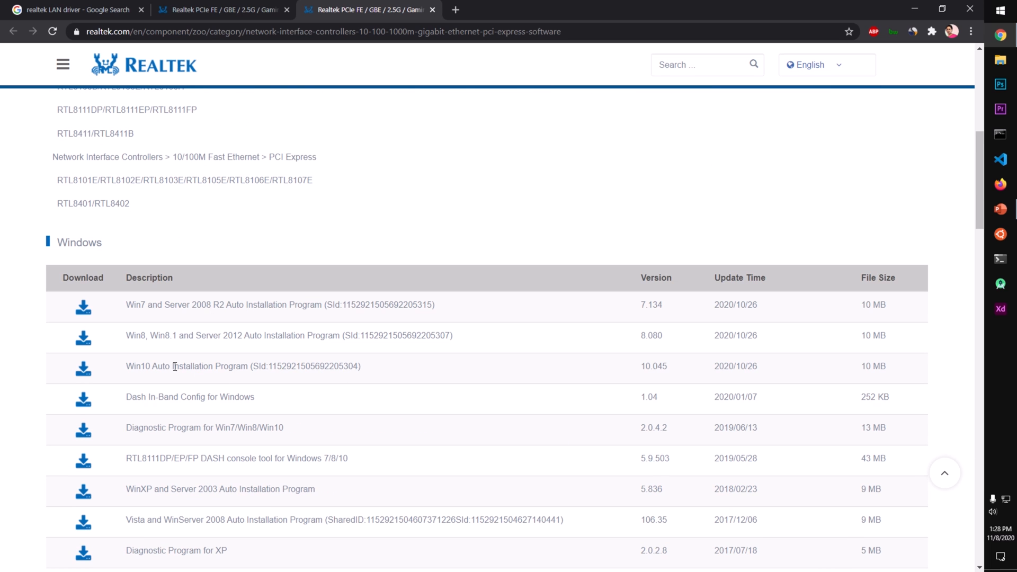
left_click_drag(172, 366, 360, 365)
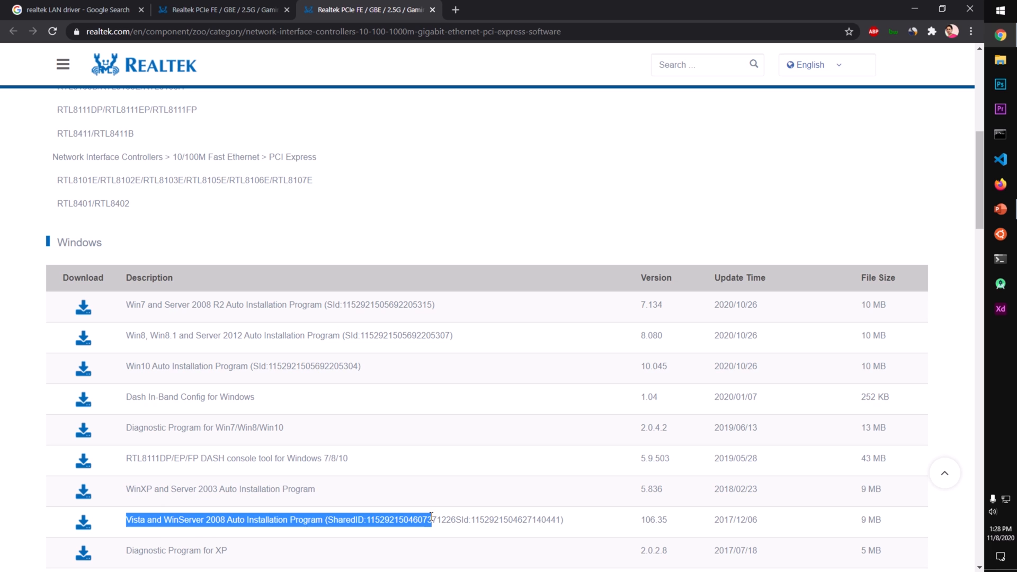
mouse_move(83, 372)
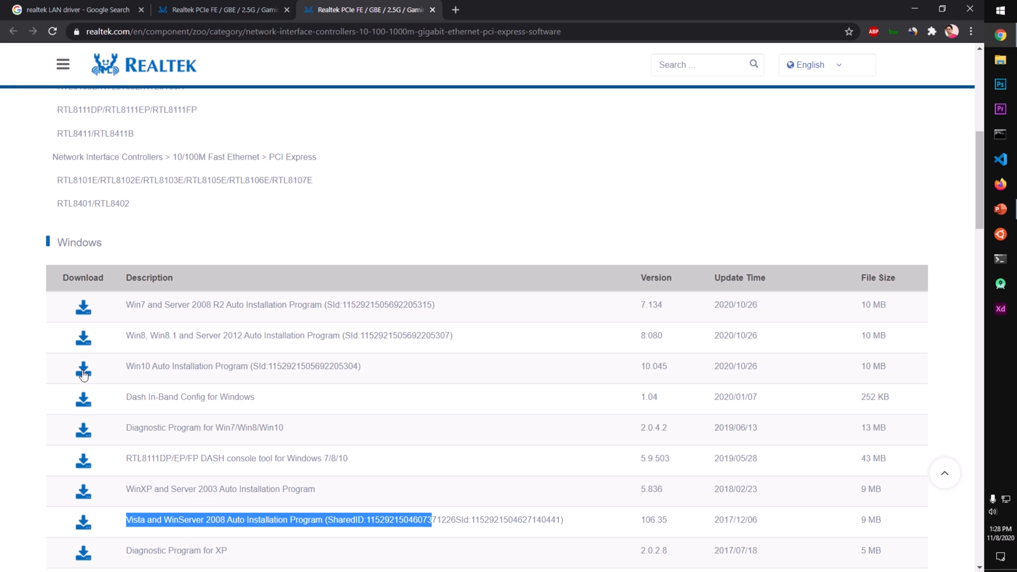
mouse_move(83, 373)
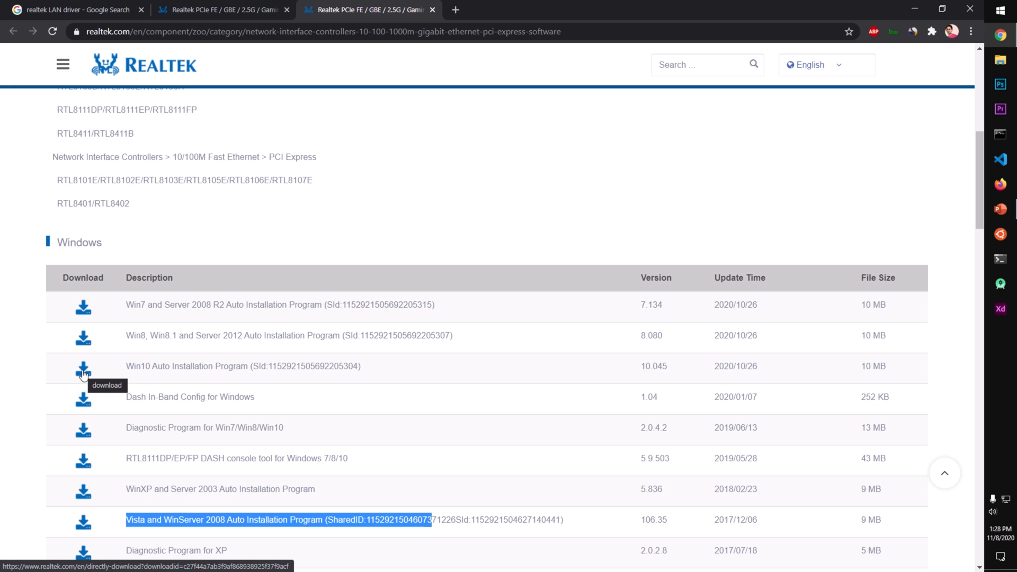
- Start the download of the Win10 Auto Installation Program
left_click(82, 373)
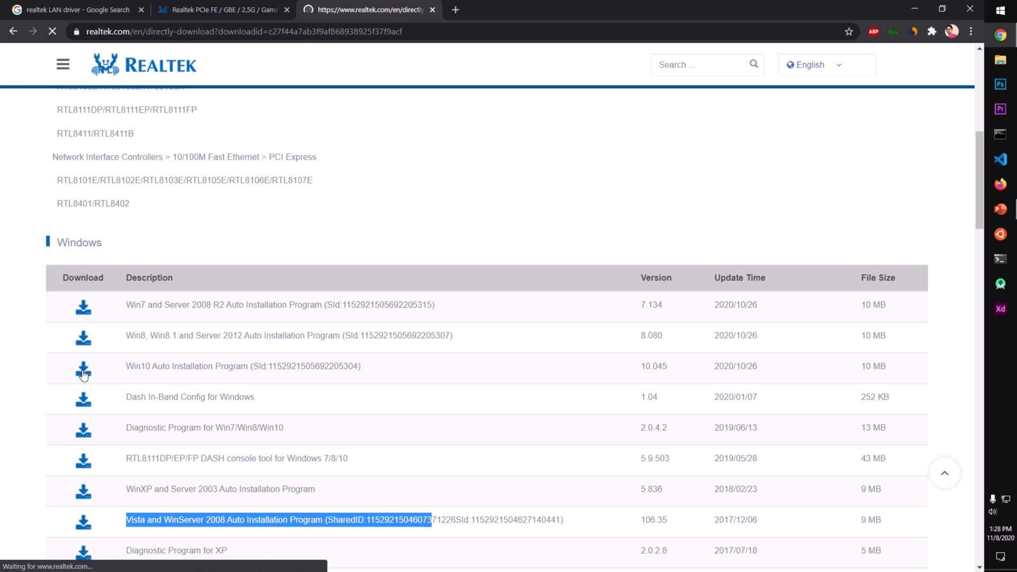
left_click(83, 365)
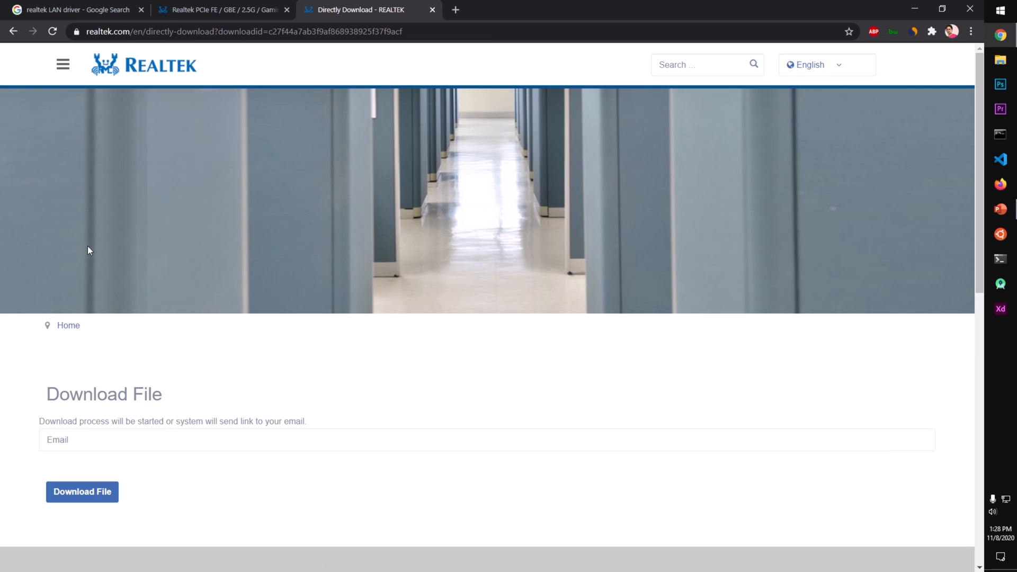
left_click(91, 439)
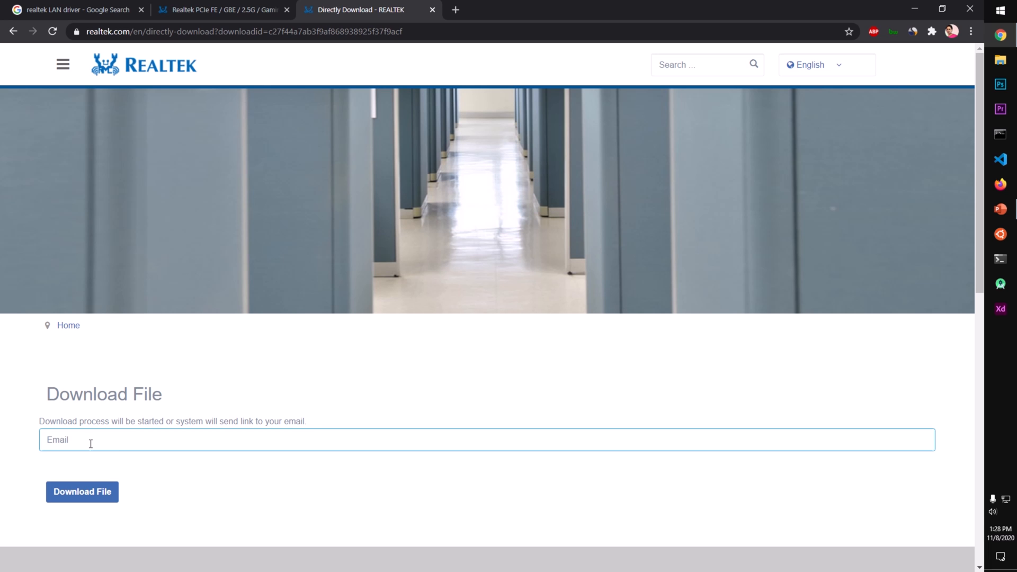
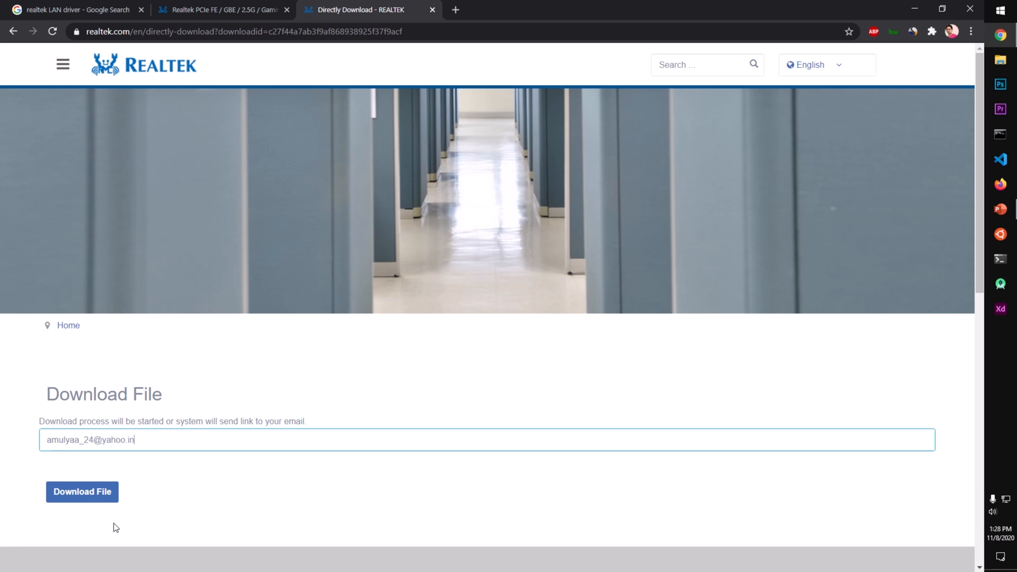
left_click(82, 492)
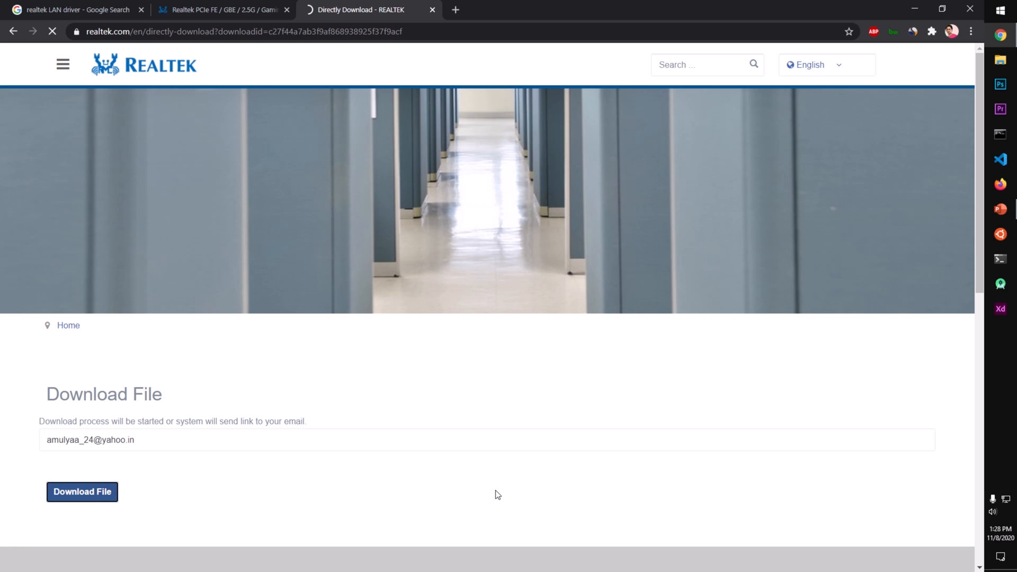
left_click(82, 492)
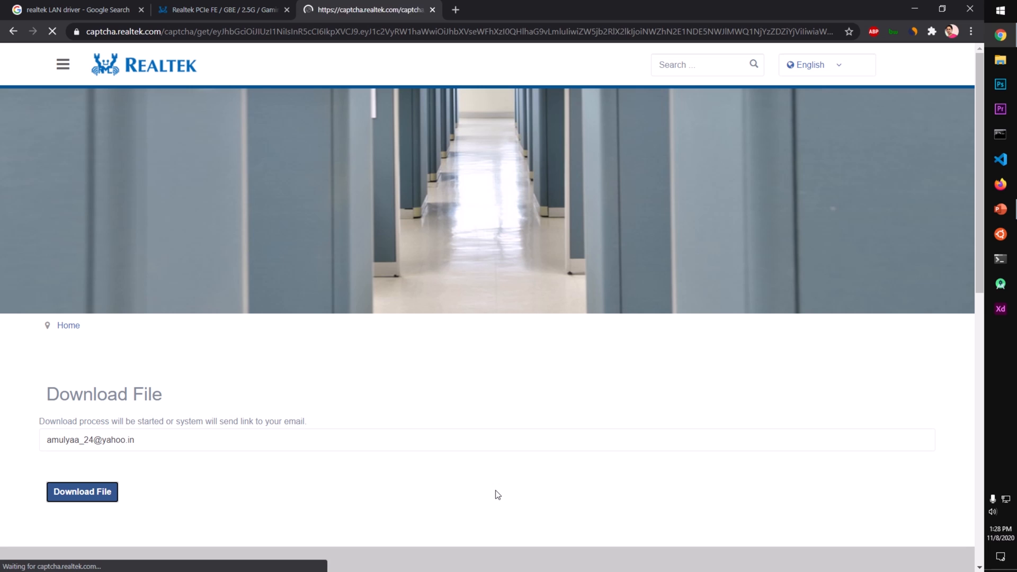
- Enter captcha code 'FBEGqd', submit with Go!, and access the downloaded zip's options
left_click(82, 491)
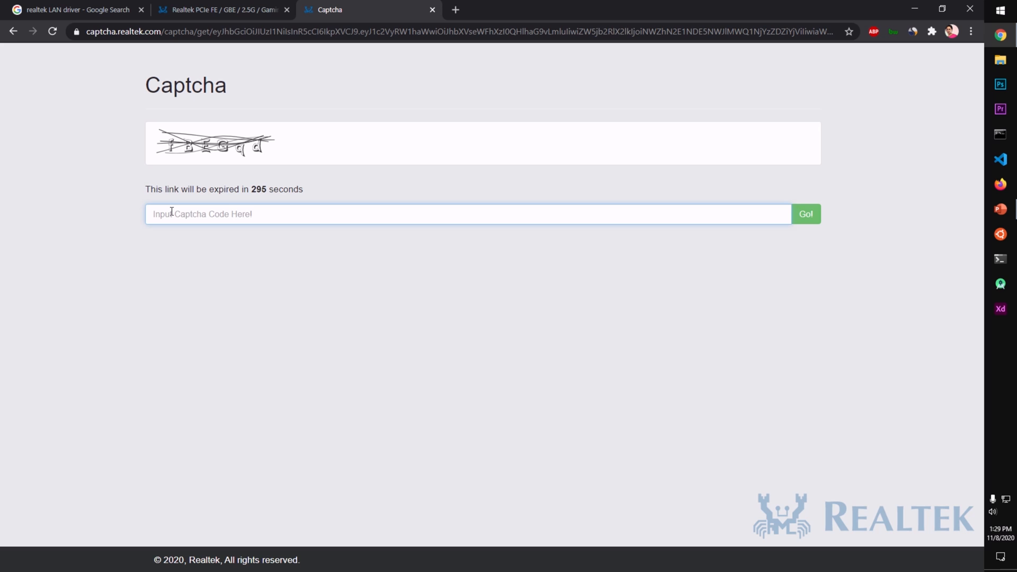
type("FBEG")
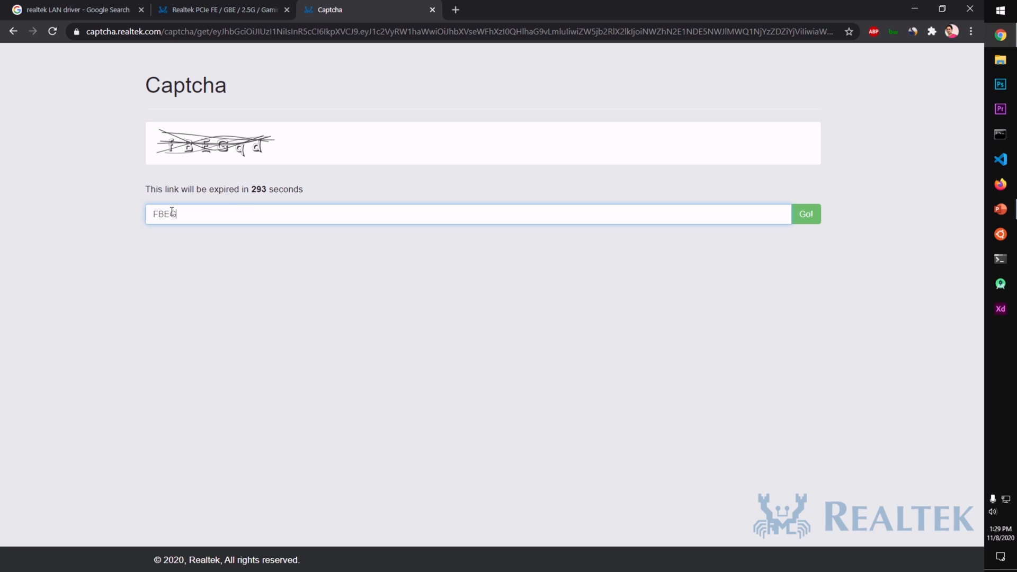
type("qd")
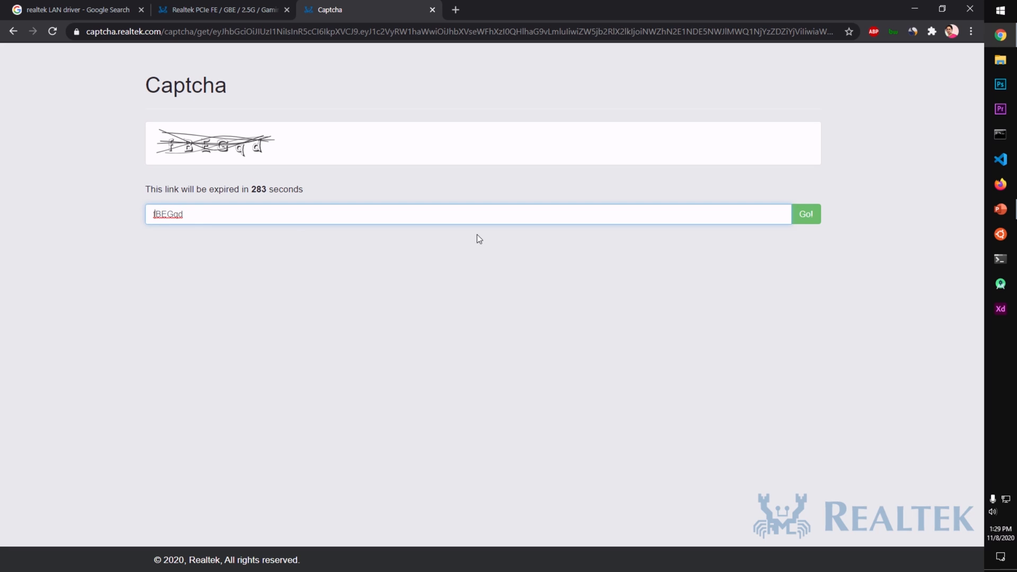
left_click(805, 214)
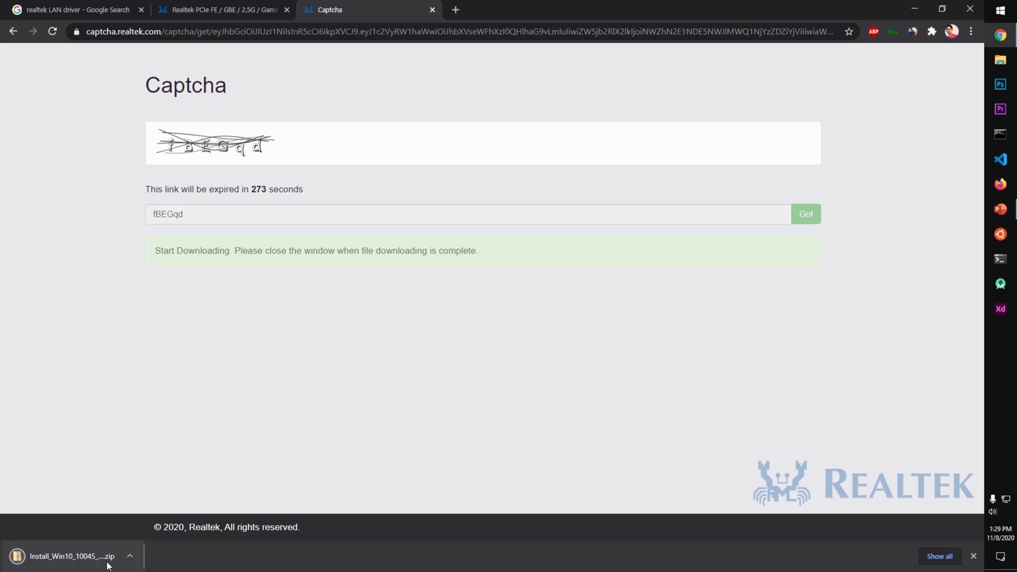
mouse_move(74, 556)
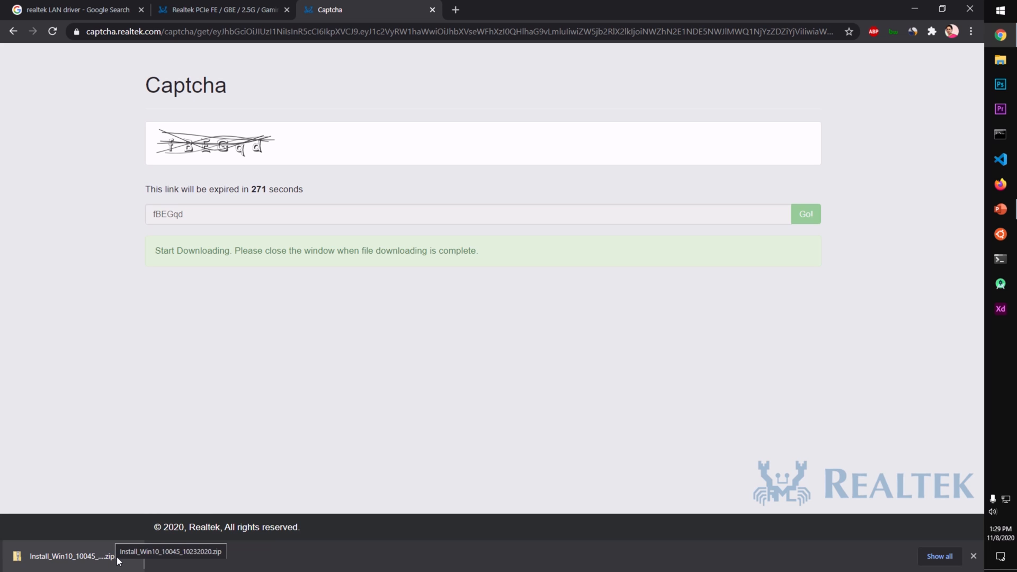
left_click(129, 556)
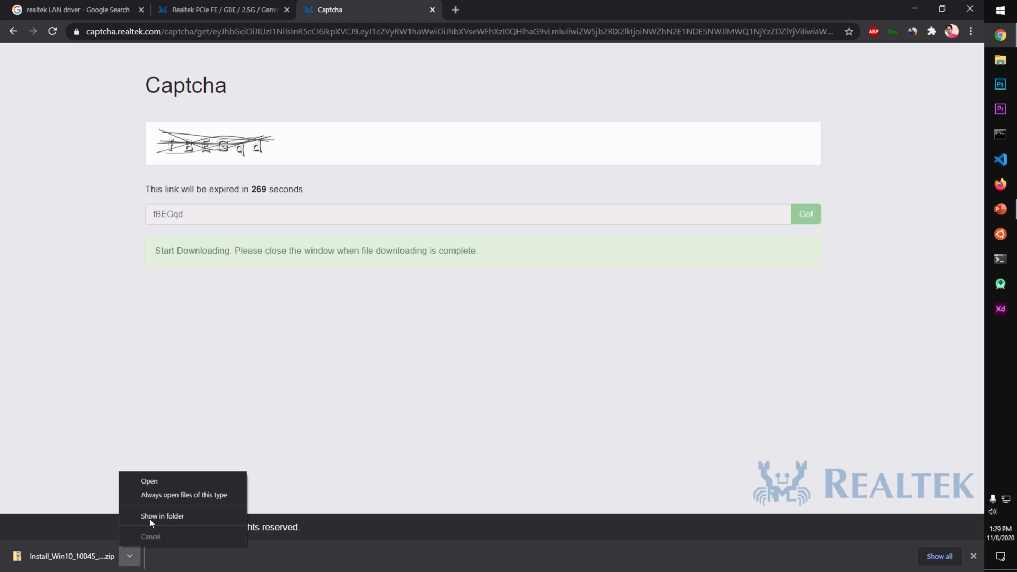
- Show the zip in Downloads and extract it to the suggested Install_Win10_10045_10232020 folder
left_click(162, 516)
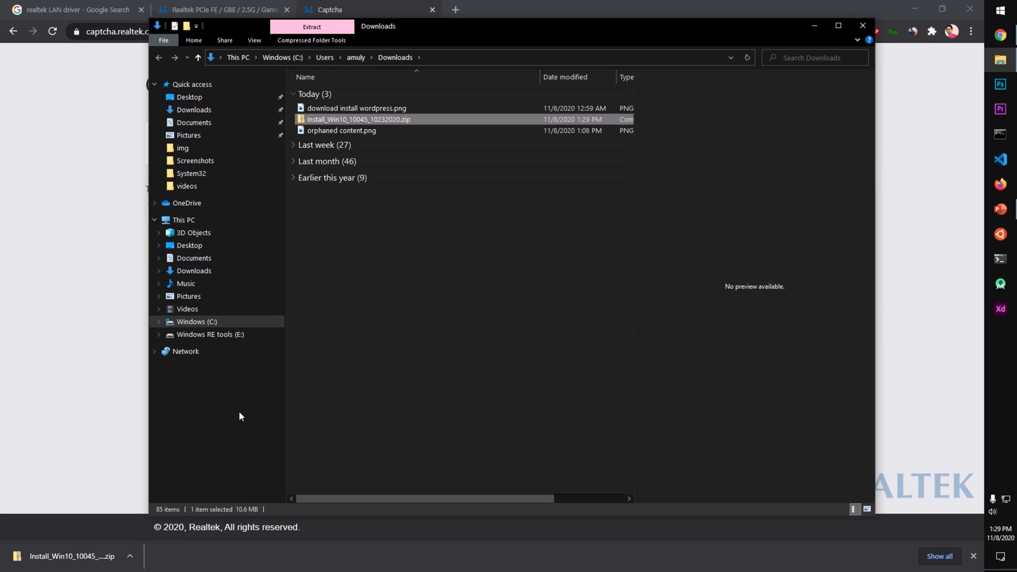
right_click(331, 120)
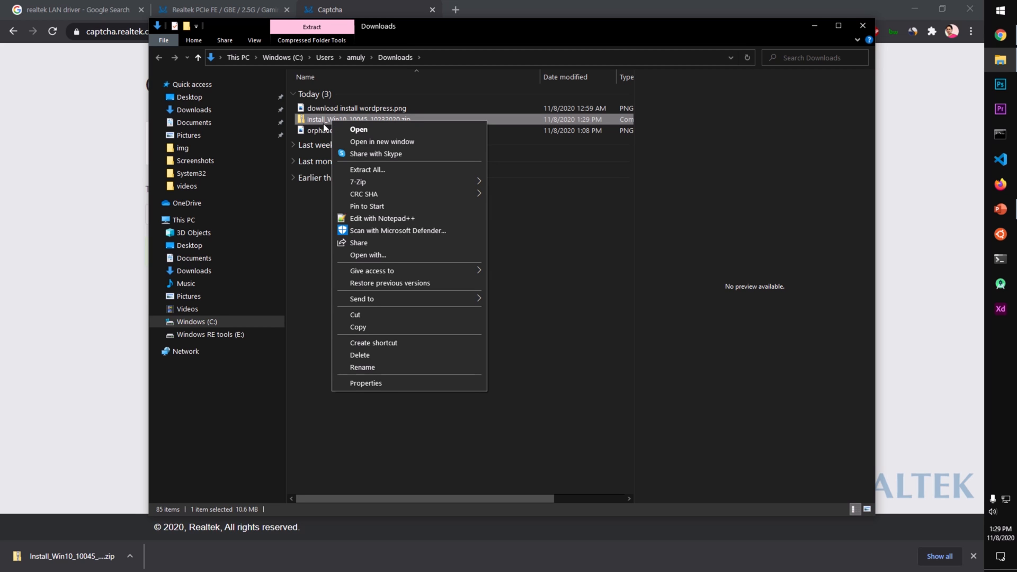
mouse_move(368, 170)
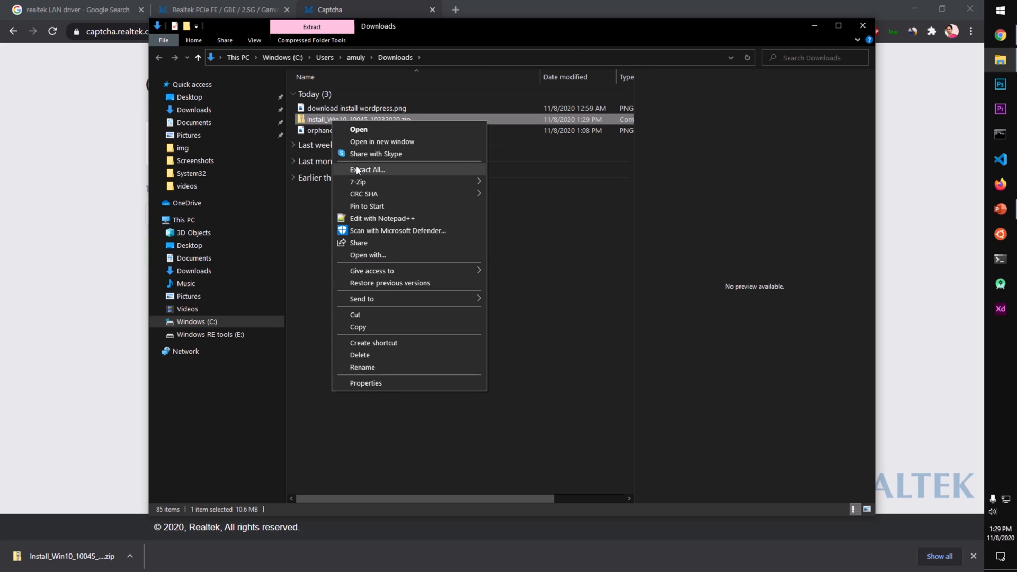
left_click(367, 169)
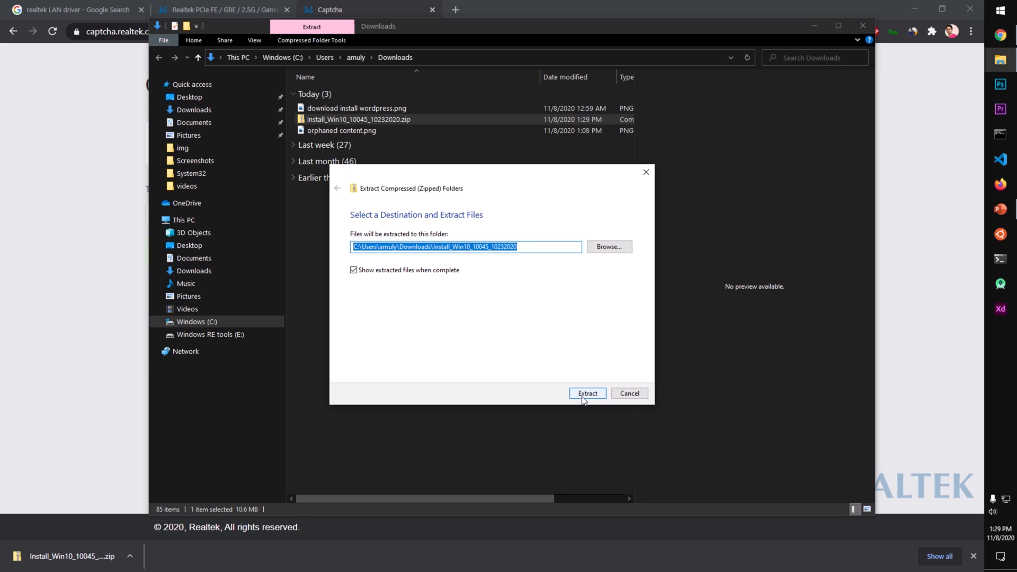
left_click(586, 393)
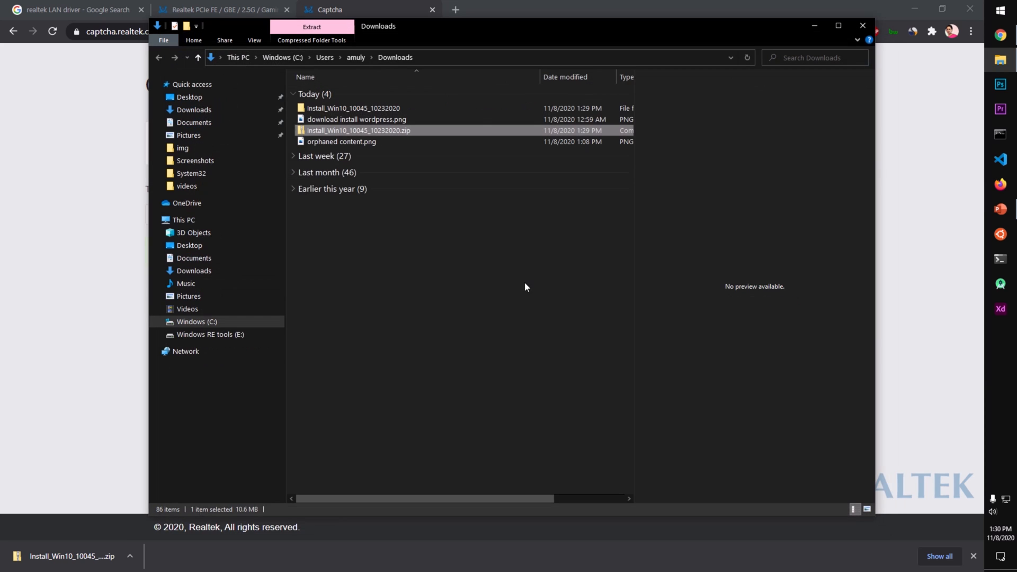
- Navigate into the extracted inner driver folder and select setup.exe
left_click(353, 108)
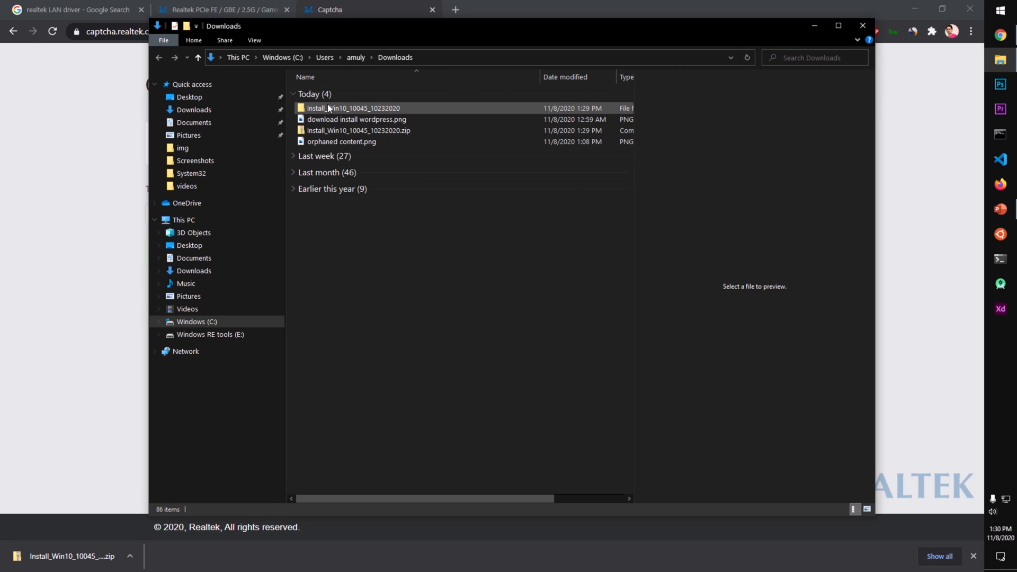
mouse_move(353, 108)
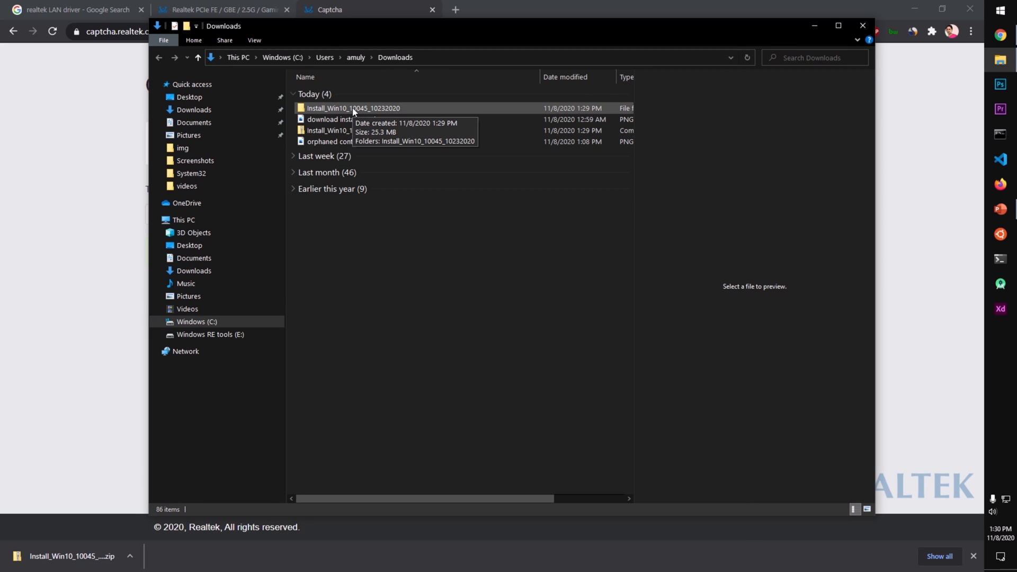
double_click(352, 108)
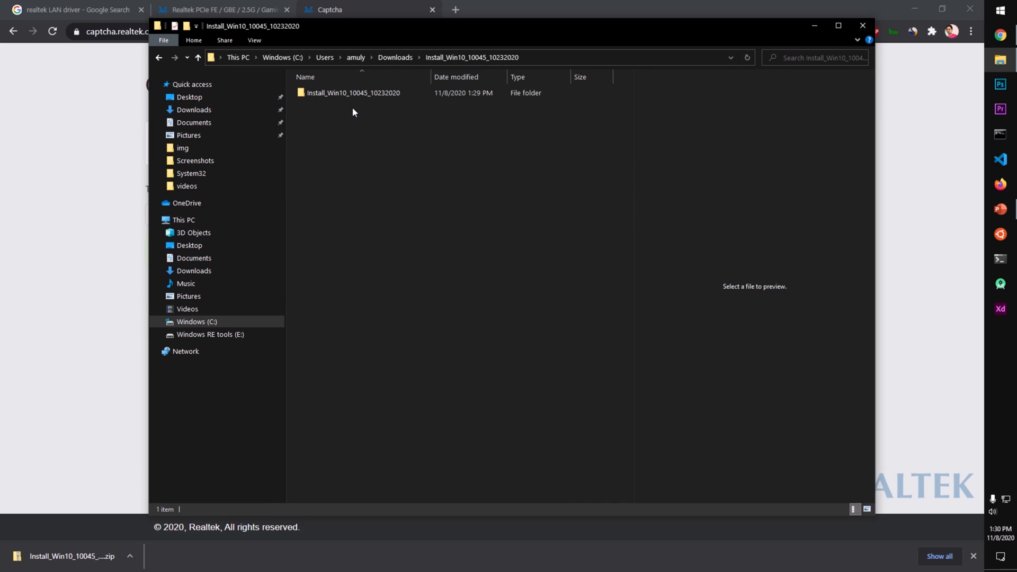
double_click(353, 93)
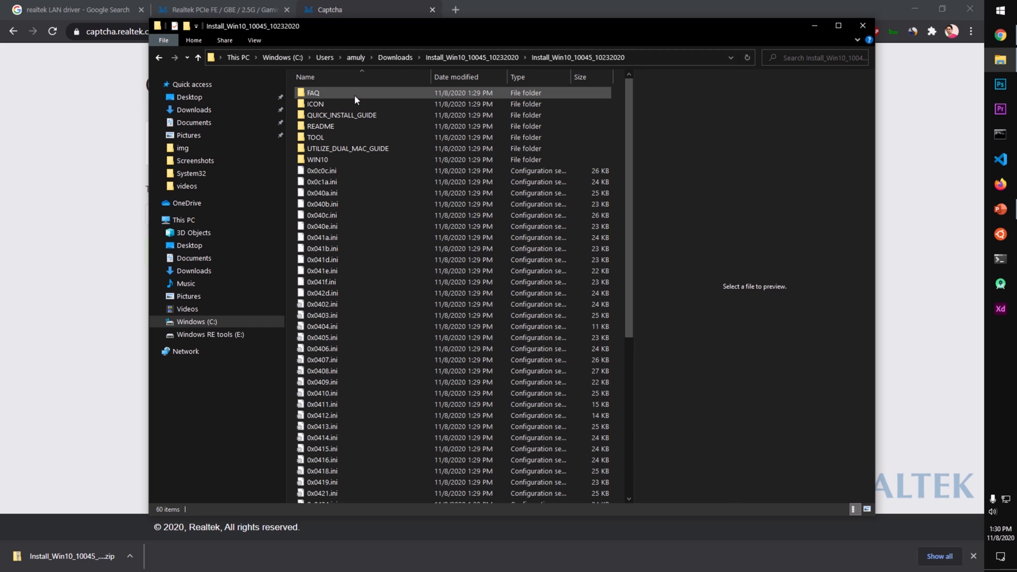
scroll("down", 3)
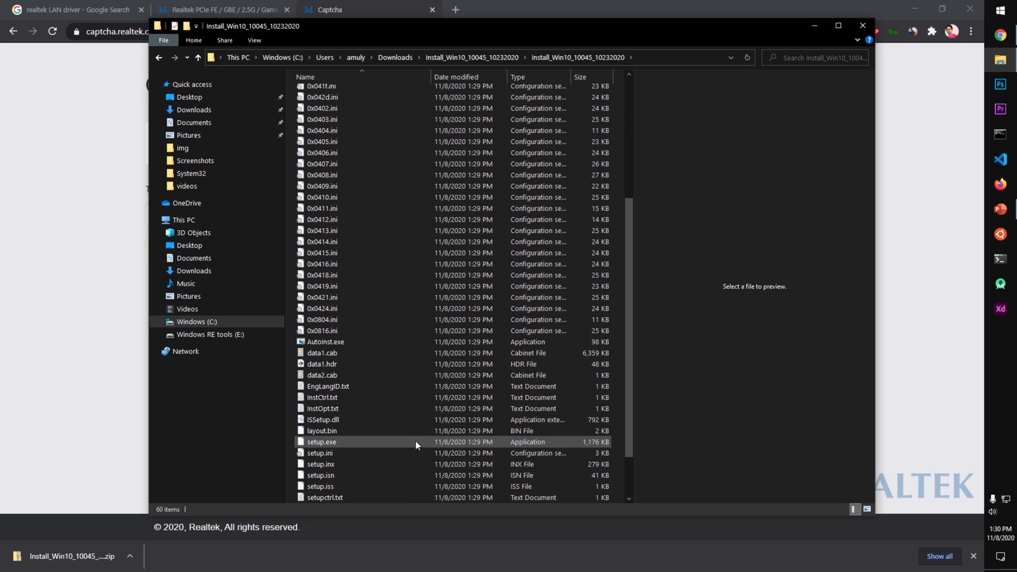
scroll("down", 3)
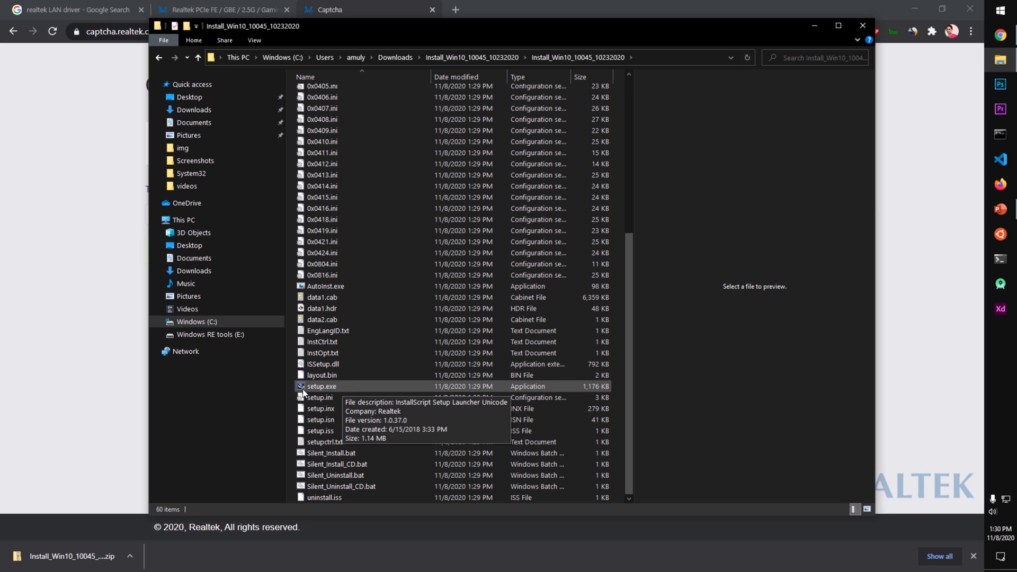
mouse_move(370, 390)
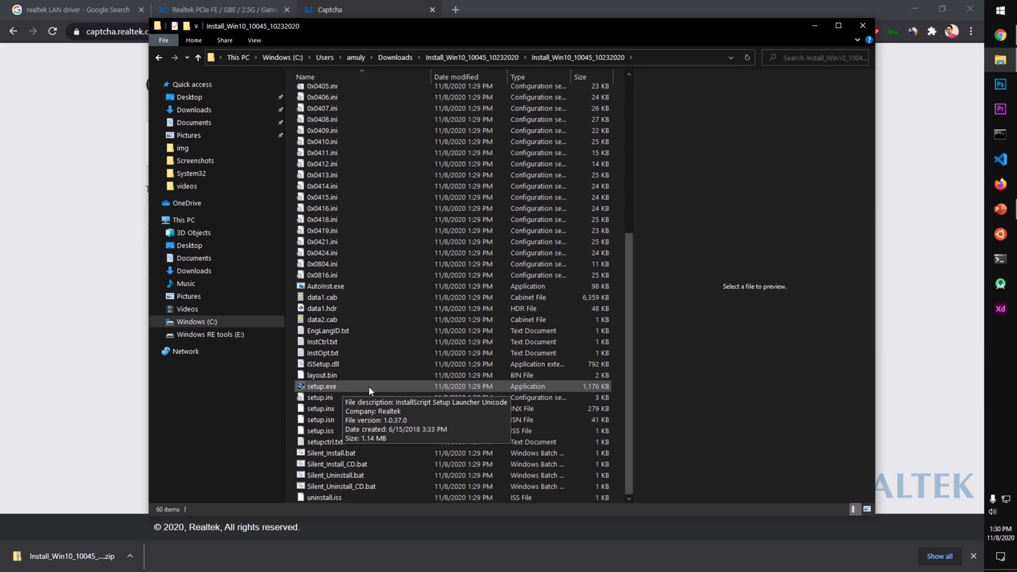
left_click(321, 385)
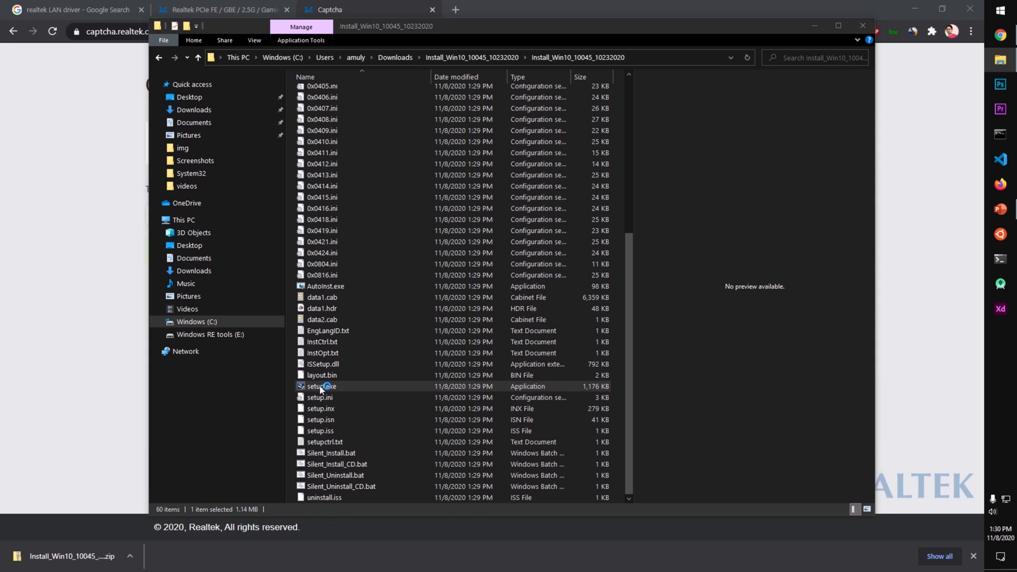
- Run setup.exe and proceed with Repair until the wizard reports Maintenance Complete
double_click(320, 385)
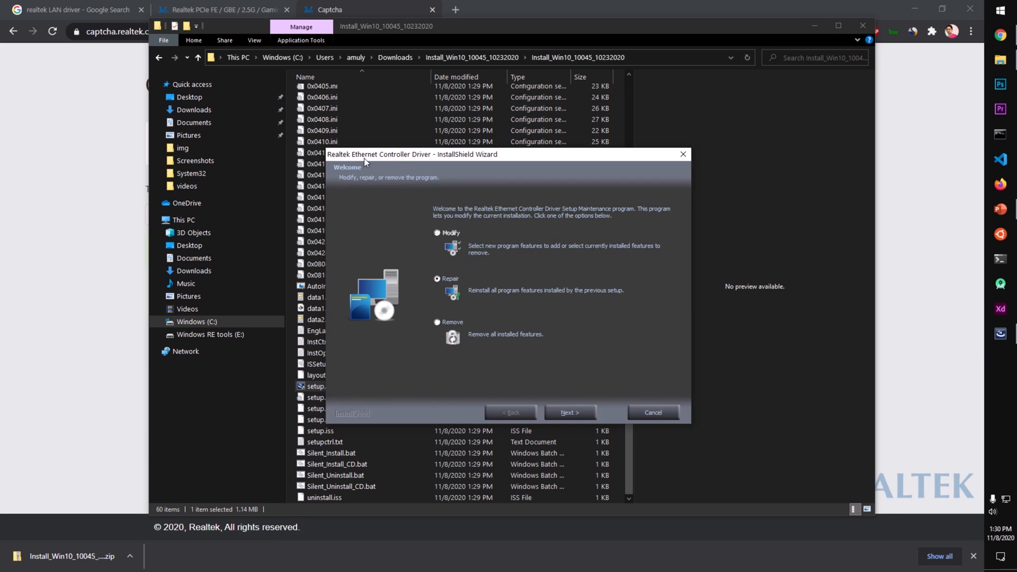
mouse_move(418, 257)
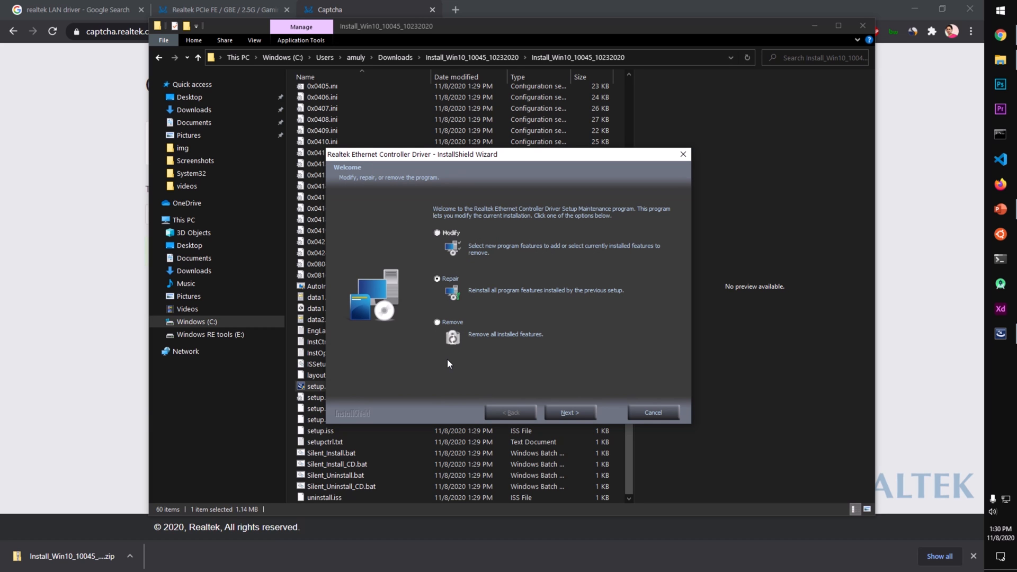
mouse_move(454, 293)
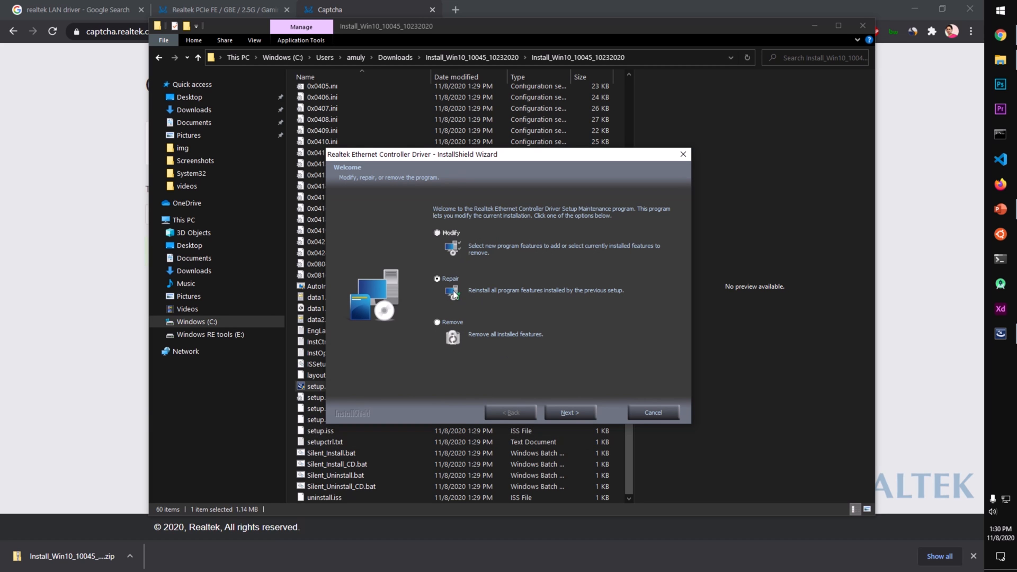
mouse_move(592, 428)
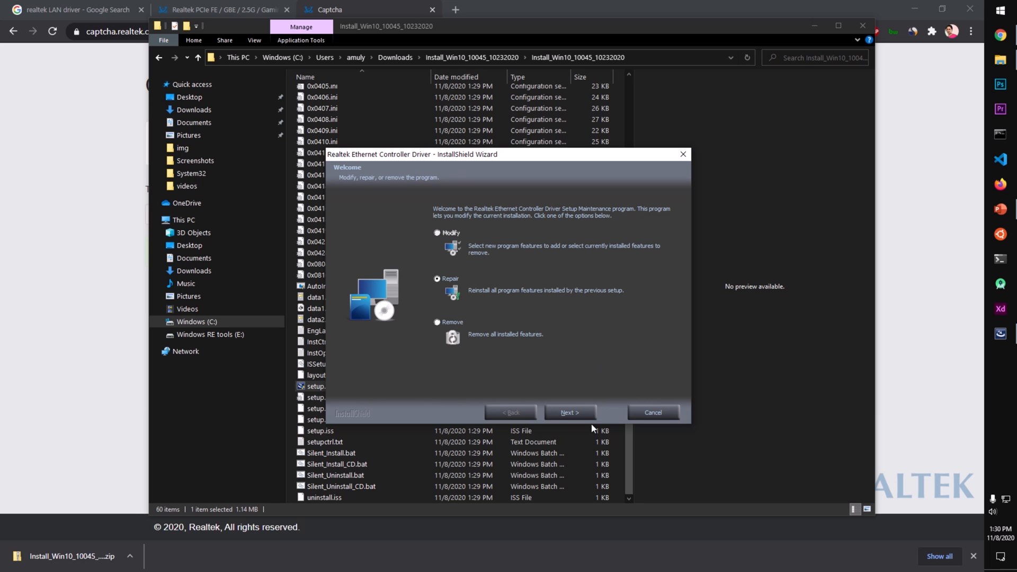
mouse_move(559, 418)
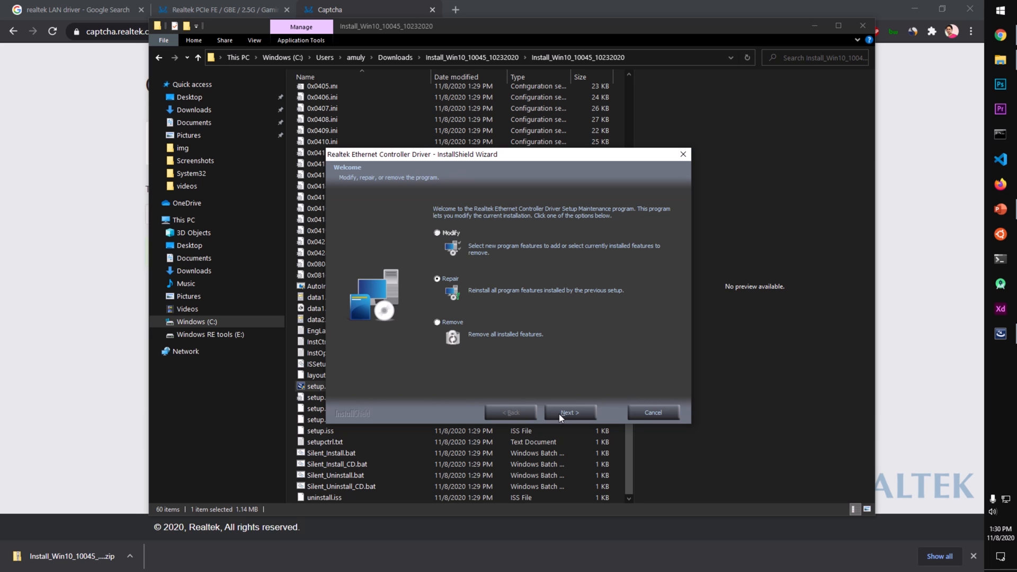
left_click(570, 412)
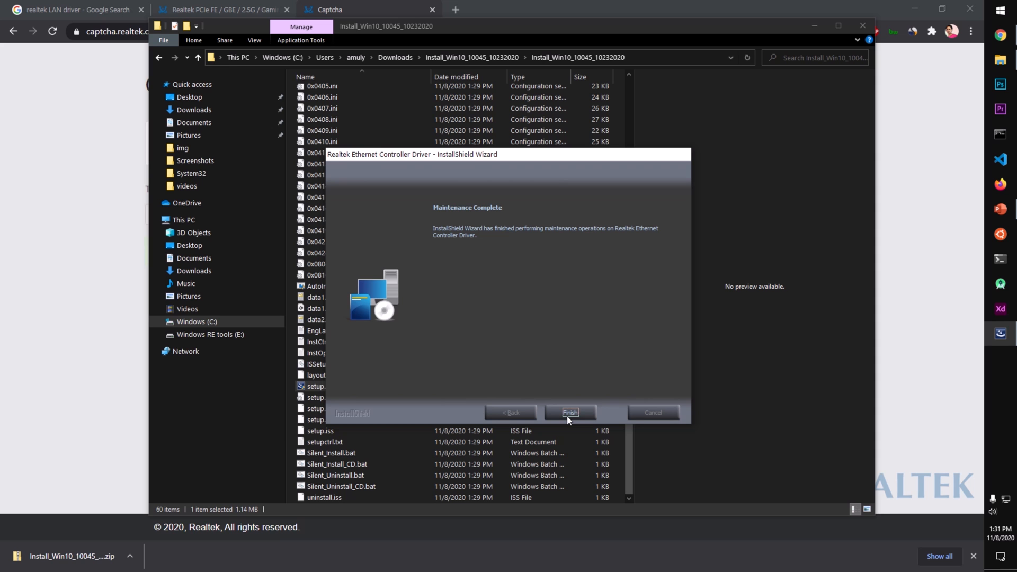
- Finish the Realtek InstallShield Wizard, returning to the extracted driver folder
left_click(569, 412)
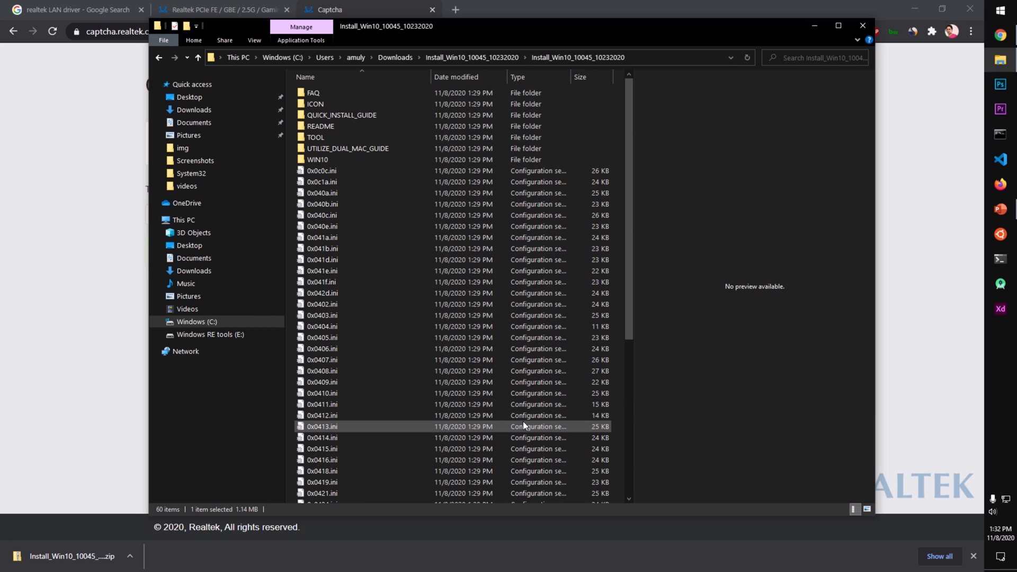
mouse_move(627, 464)
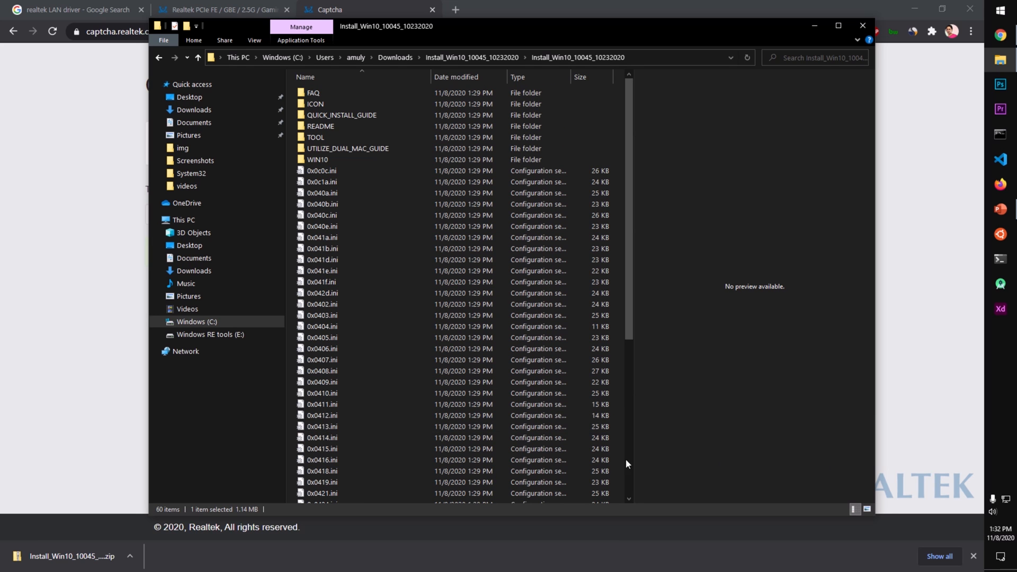